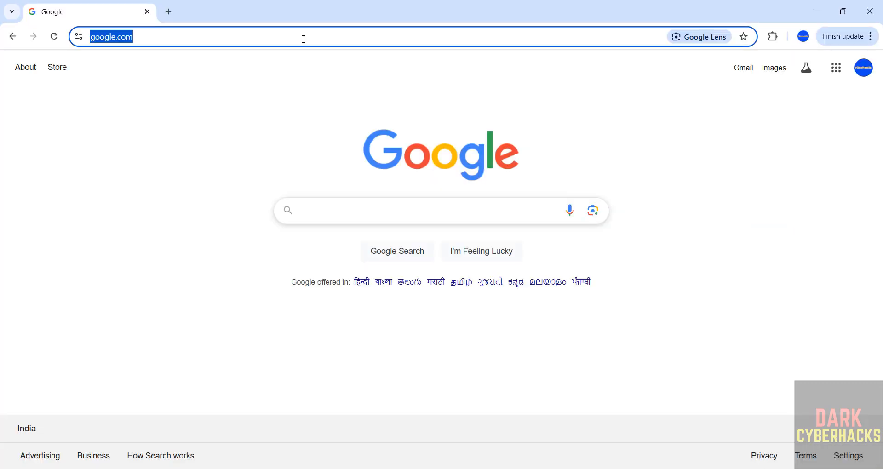
Go from Google to ubuntu.com and point to Server in the Download Ubuntu menu
text(ubuntu.com/#download-ubuntu)
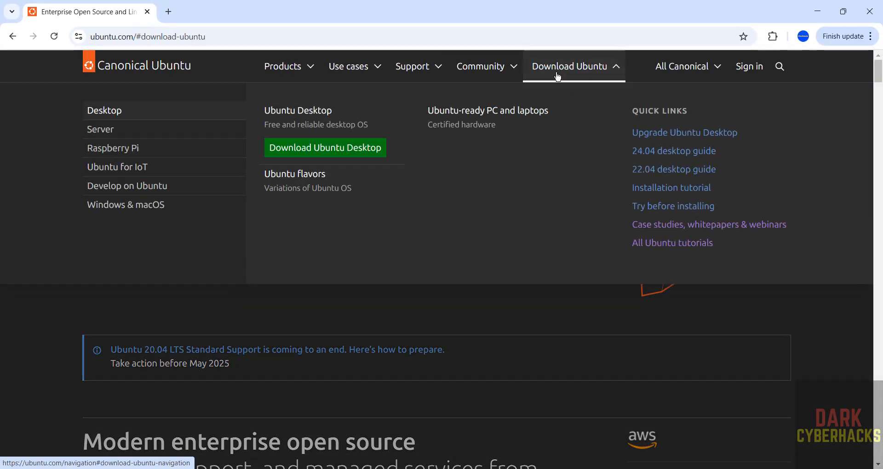
mouse_move(134, 111)
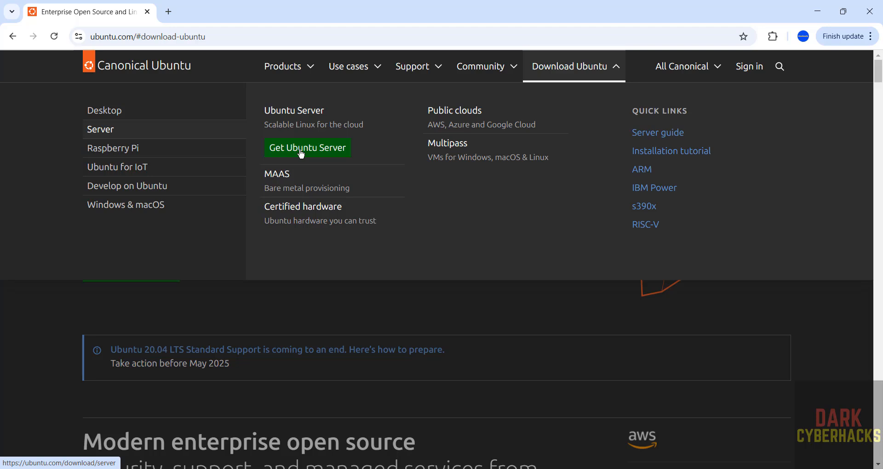
Get the Ubuntu Server 24.04.2 LTS torrent from the BitTorrent section of Alternative downloads
click(306, 148)
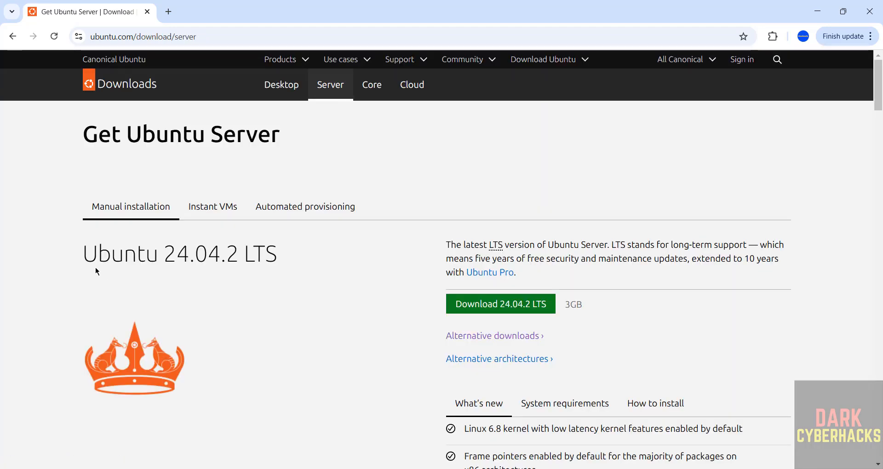
mouse_move(235, 271)
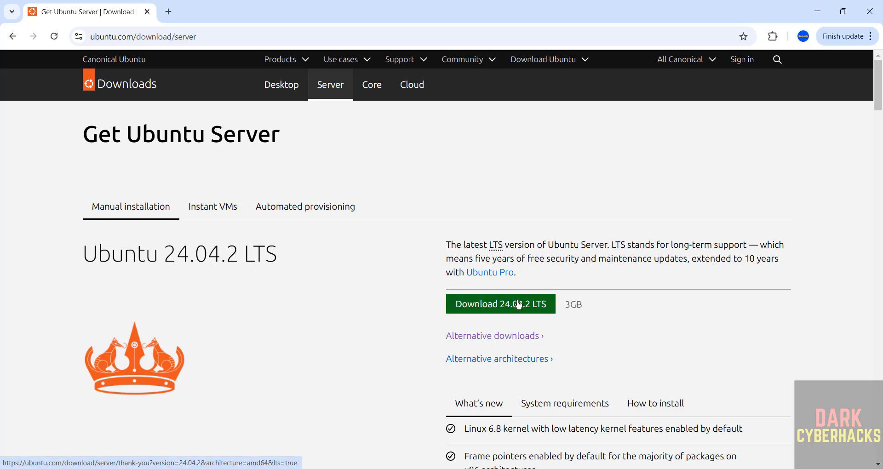
mouse_move(443, 342)
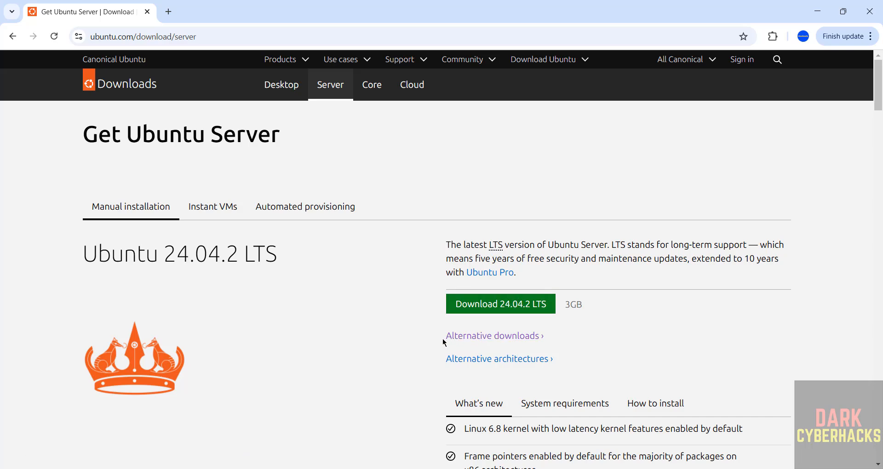
mouse_move(492, 336)
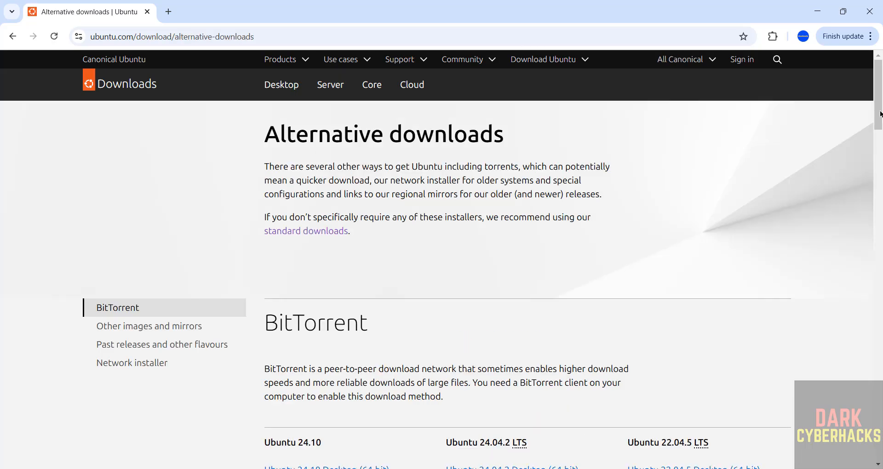
scroll(down, 3)
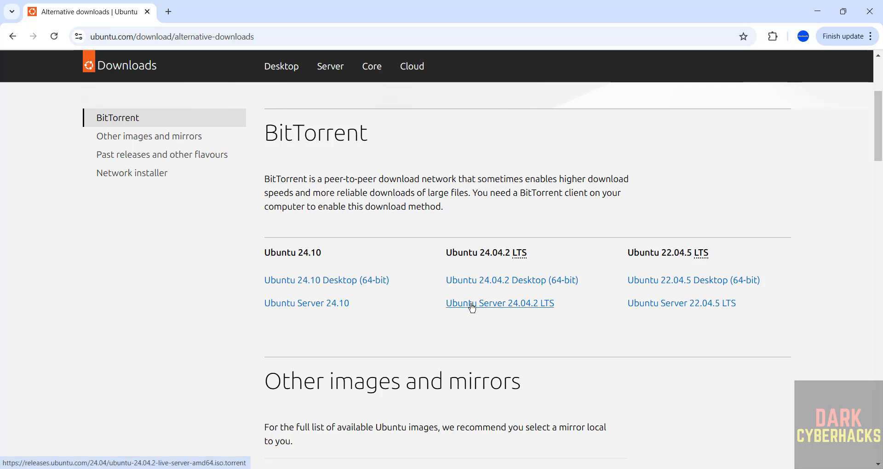
click(499, 303)
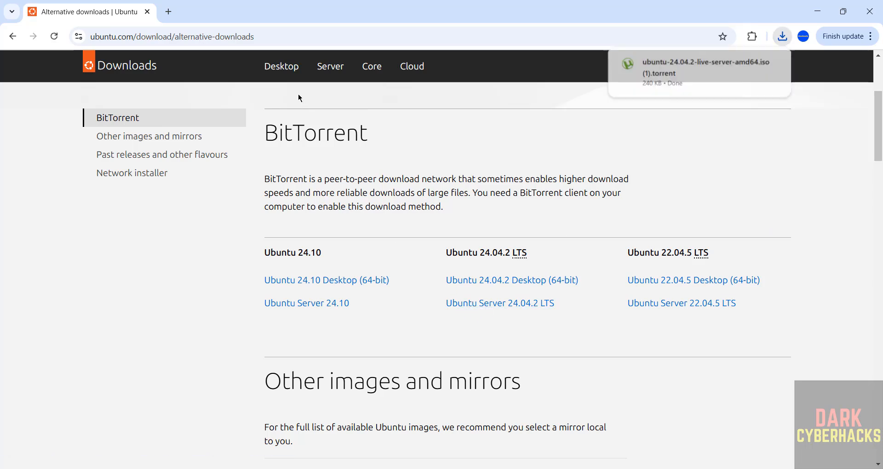
Delete today's duplicate torrent entry from chrome://downloads and return to the Ubuntu tab
click(782, 36)
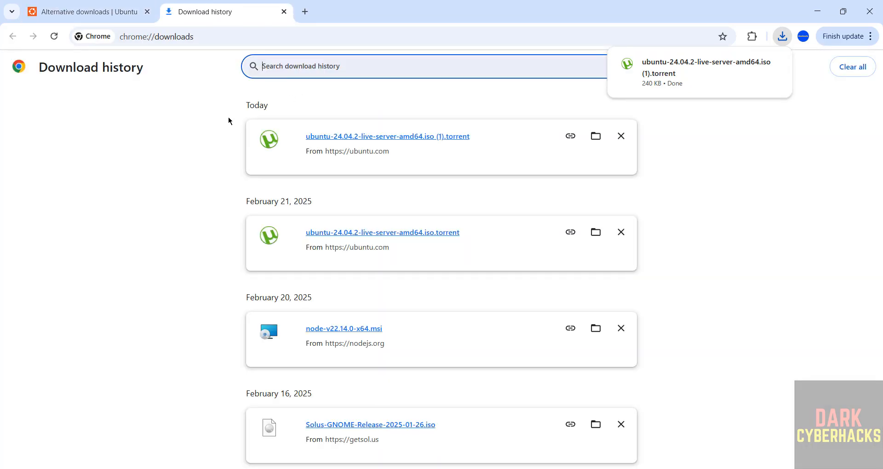
mouse_move(620, 135)
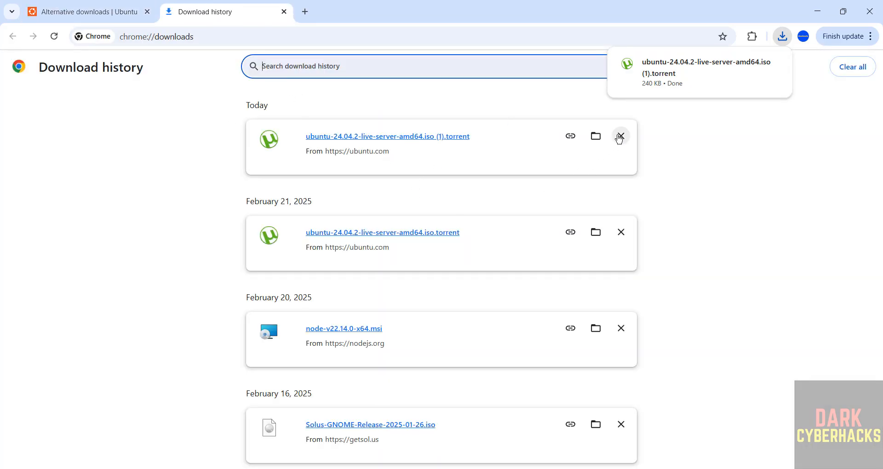
click(620, 135)
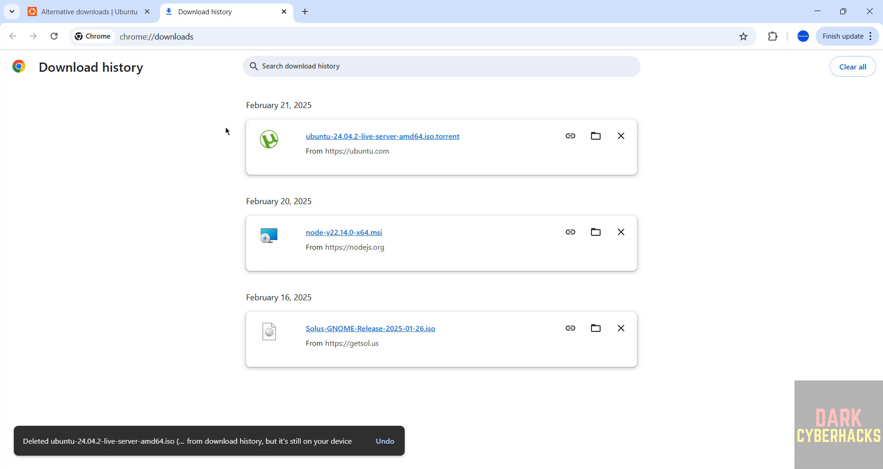
click(84, 11)
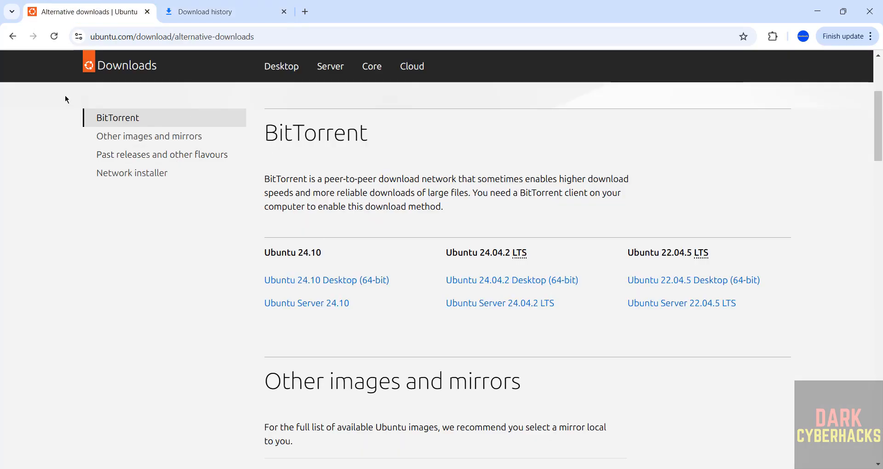
Begin the 24.04.2 LTS ISO download, then cancel it and remove its history entry
click(499, 303)
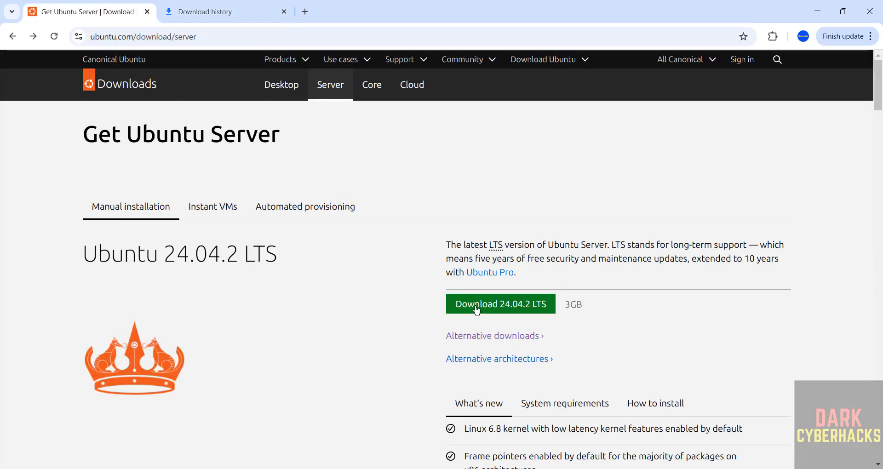
click(499, 304)
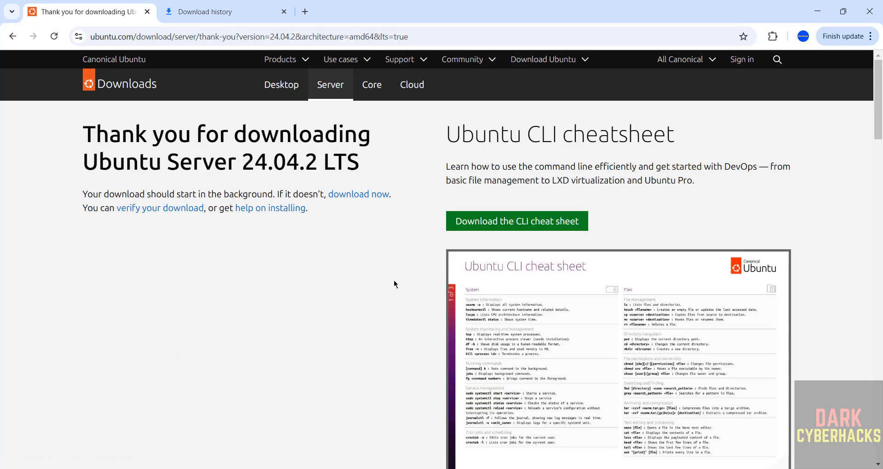
click(220, 12)
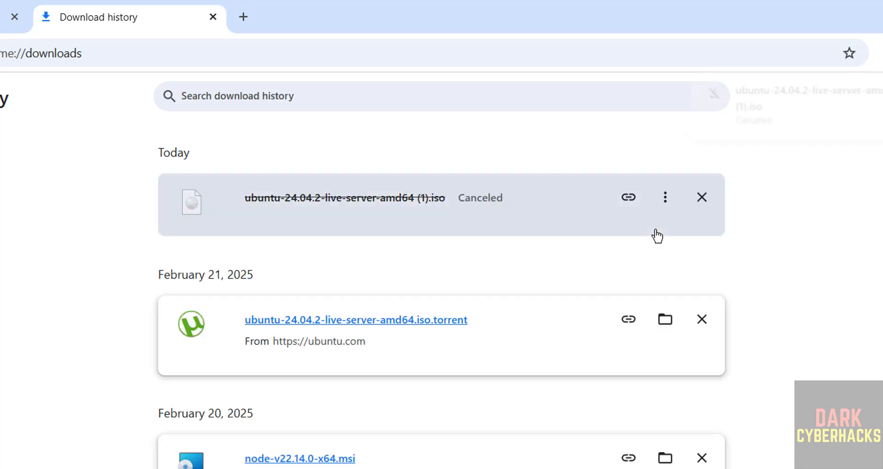
click(701, 197)
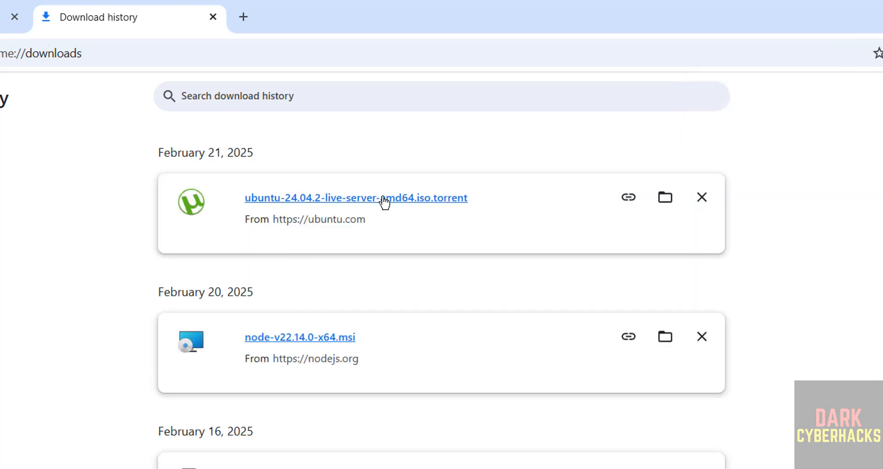
mouse_move(282, 251)
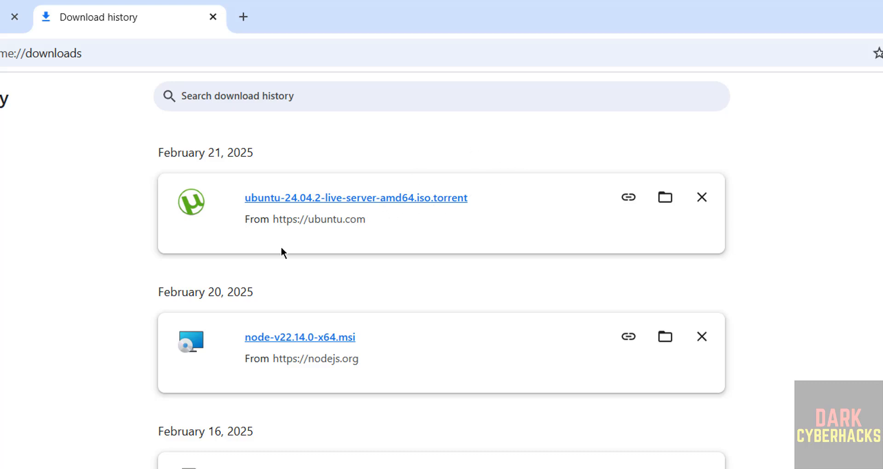
mouse_move(103, 387)
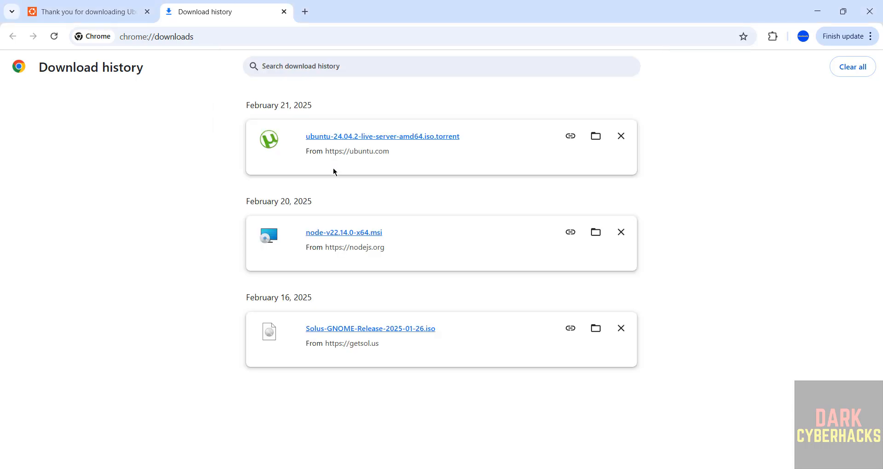
mouse_move(440, 266)
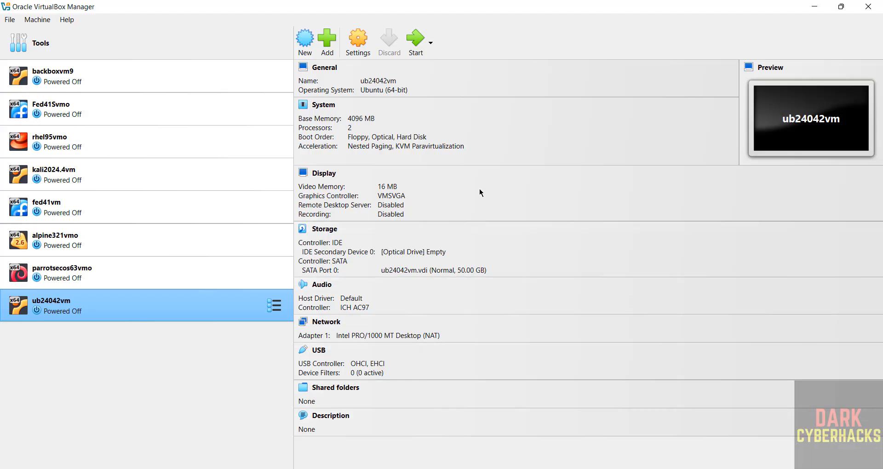
Create a new VM named ubs24042vm, auto-detected as Linux Ubuntu (64-bit)
click(305, 40)
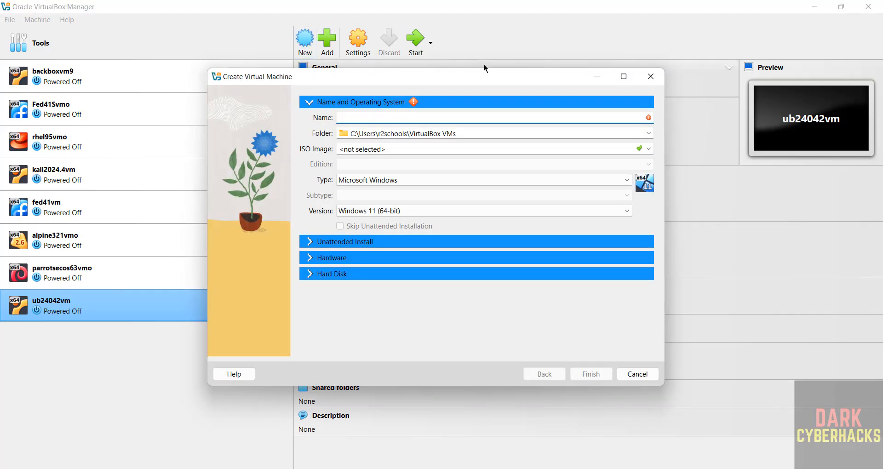
click(37, 19)
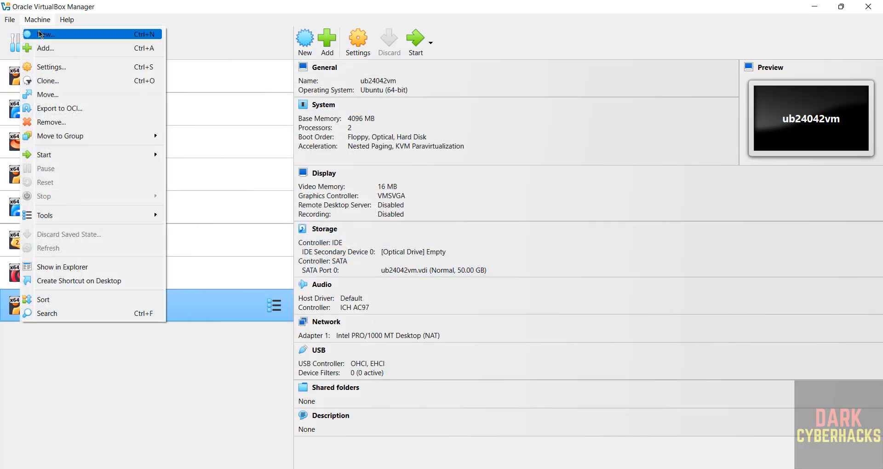
click(44, 33)
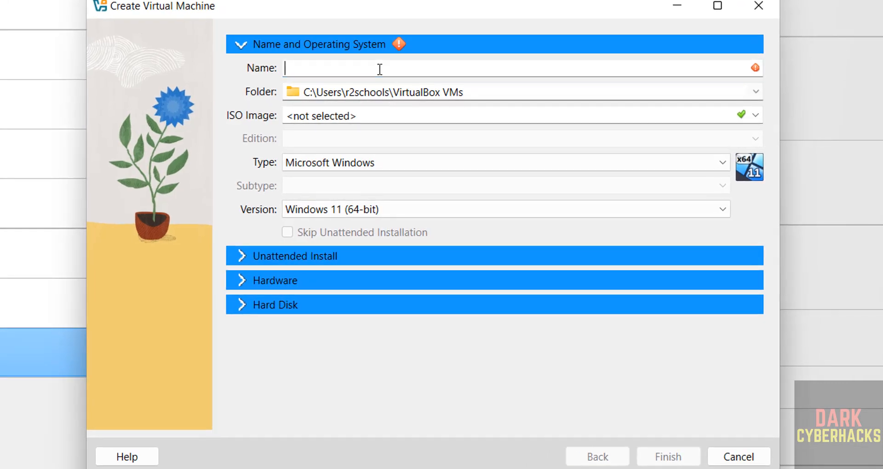
text(ub2404)
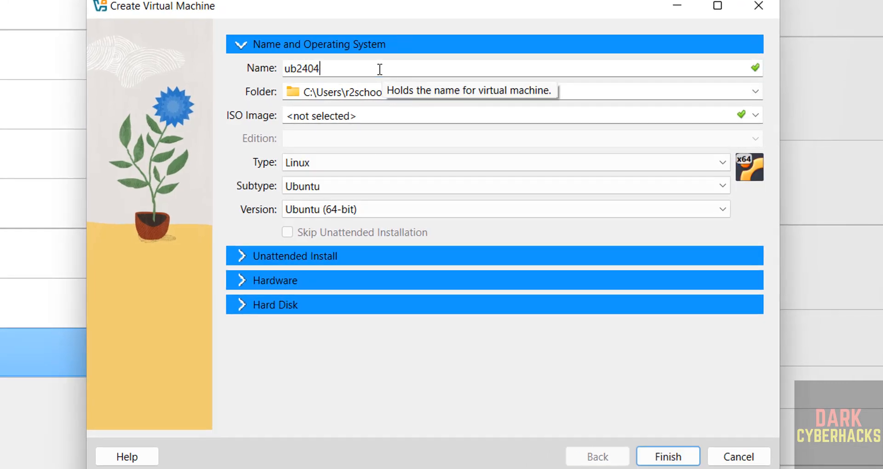
text(2vm)
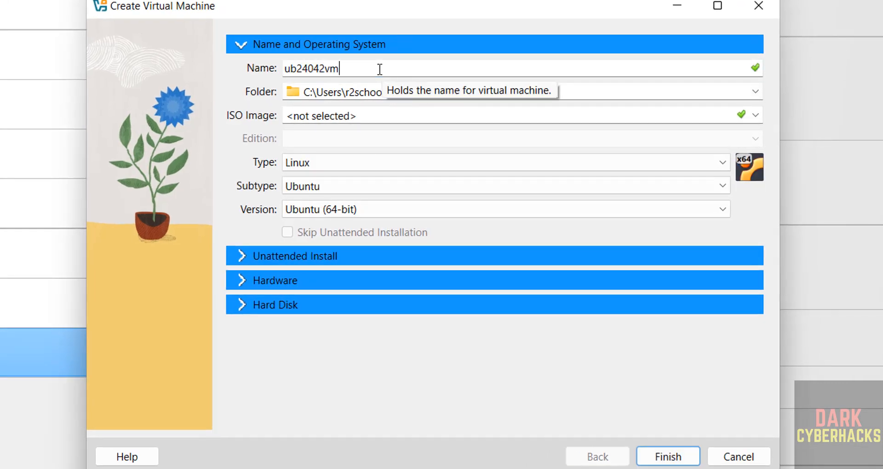
text(s)
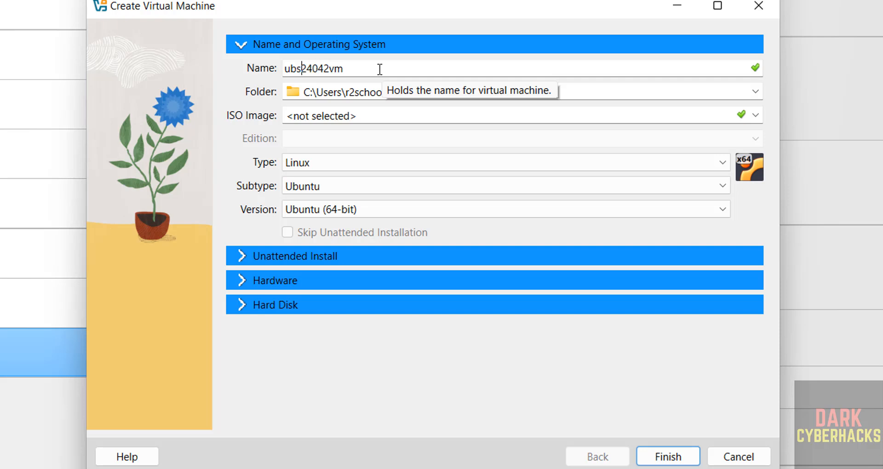
Rename the VM ubs24042vmo and store it in a new E:\VMS\ubs24042vmo folder
text(0)
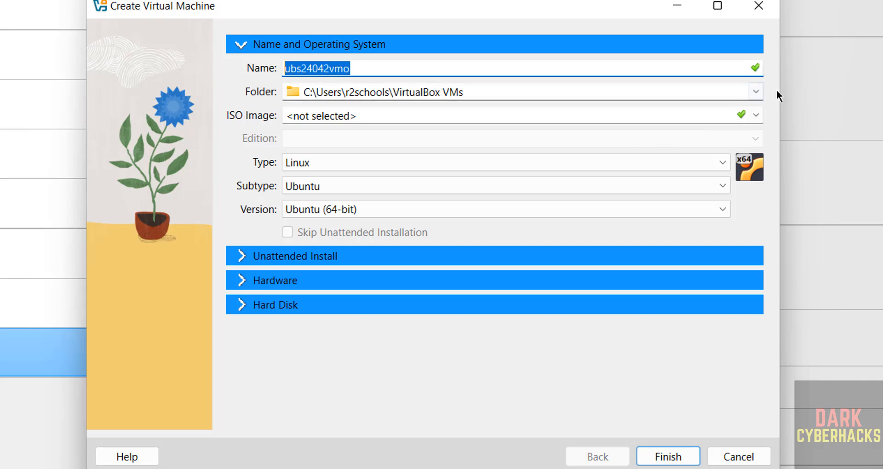
mouse_move(755, 92)
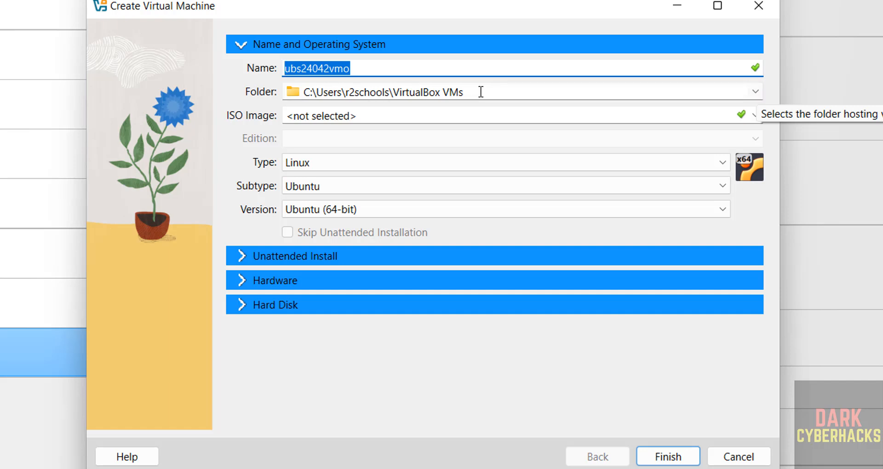
click(507, 91)
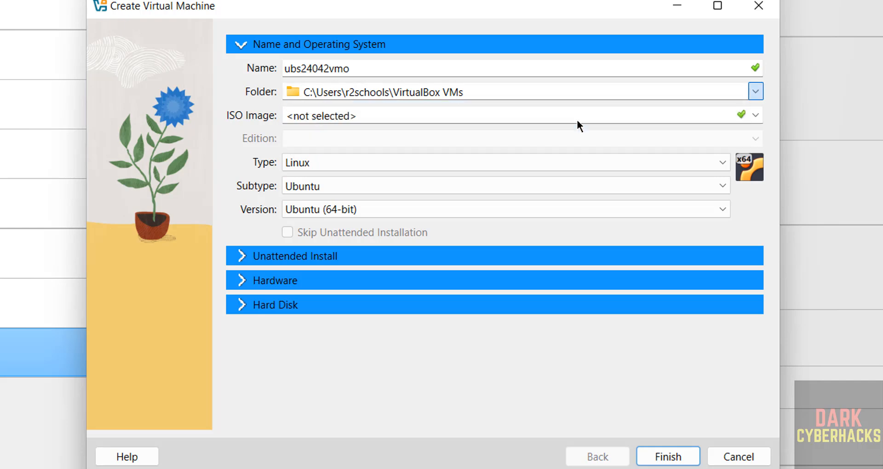
click(755, 91)
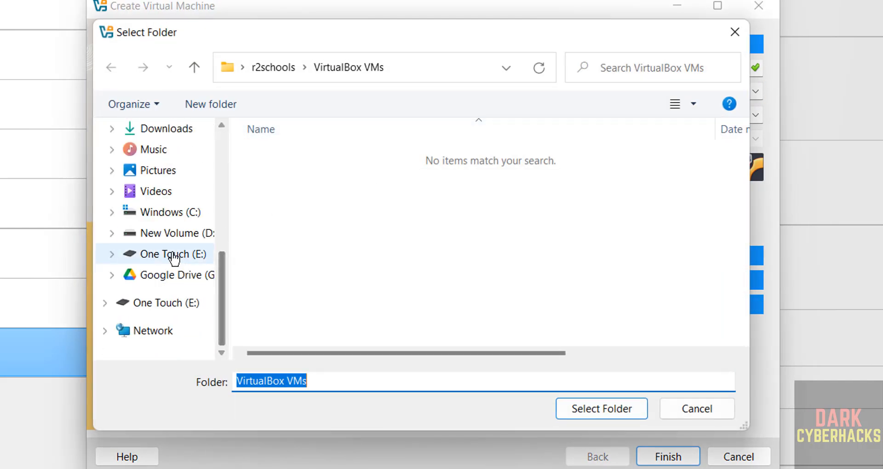
click(169, 254)
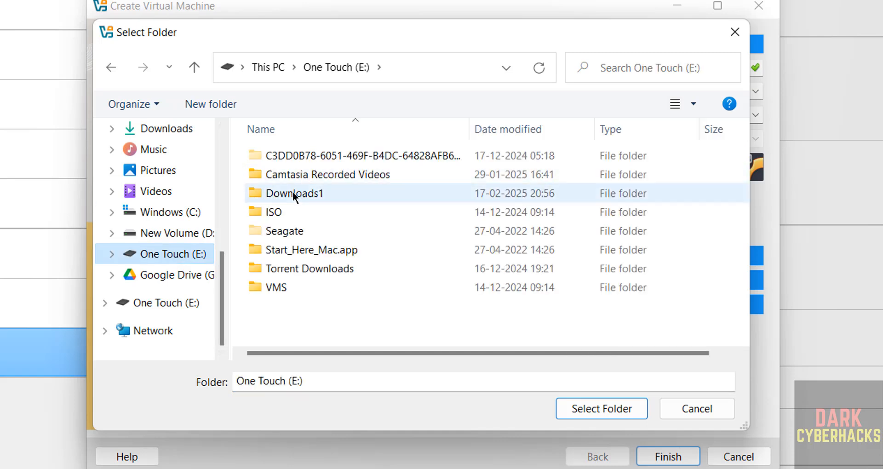
double_click(321, 268)
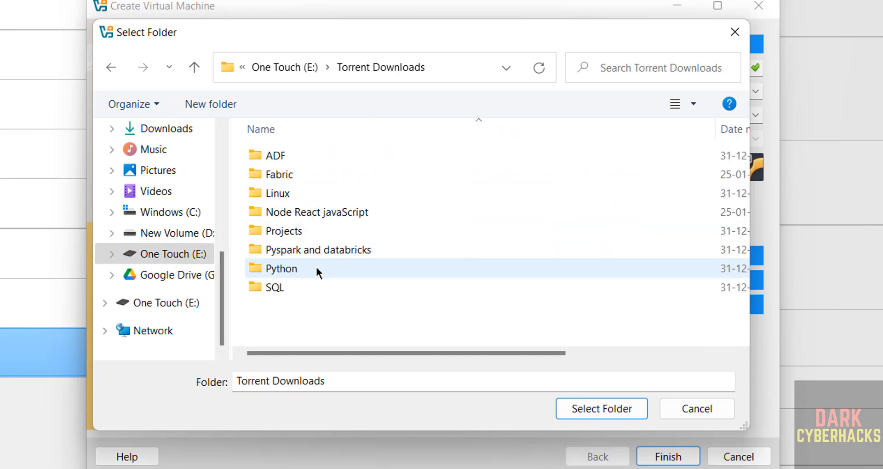
click(194, 67)
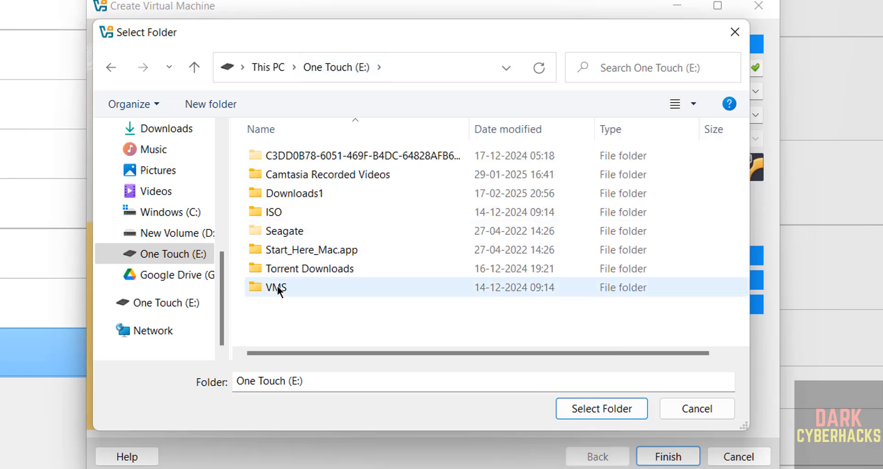
double_click(276, 287)
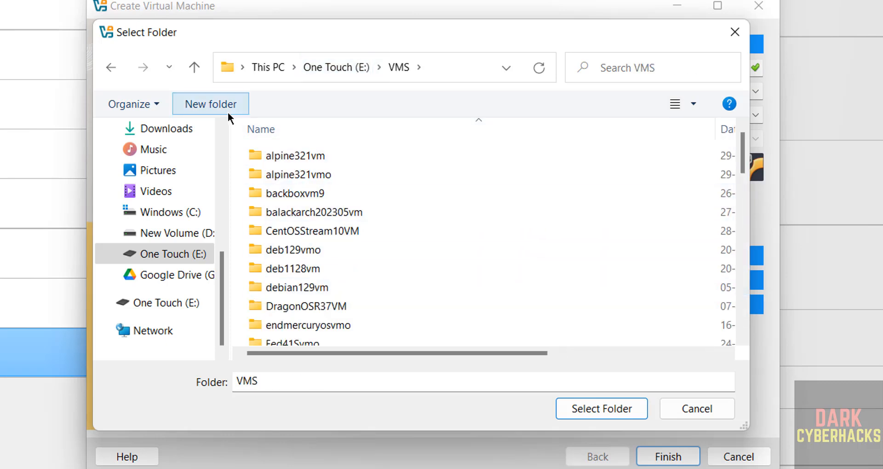
click(210, 103)
text(ubs24042vmo)
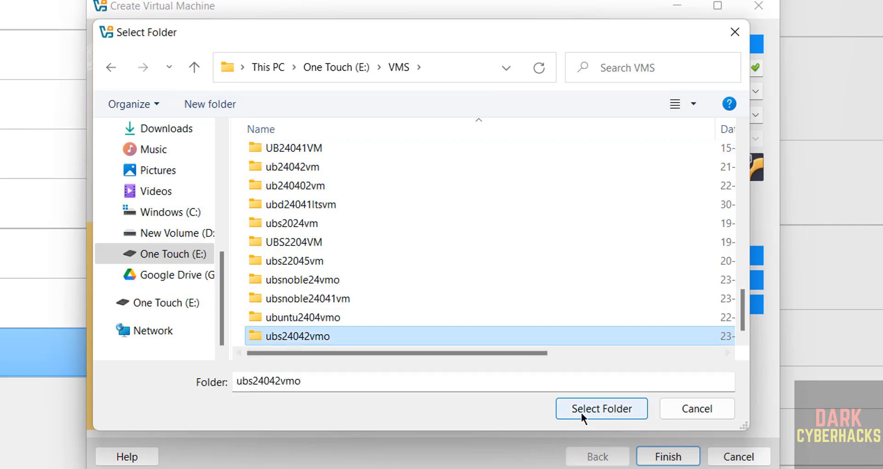
click(601, 408)
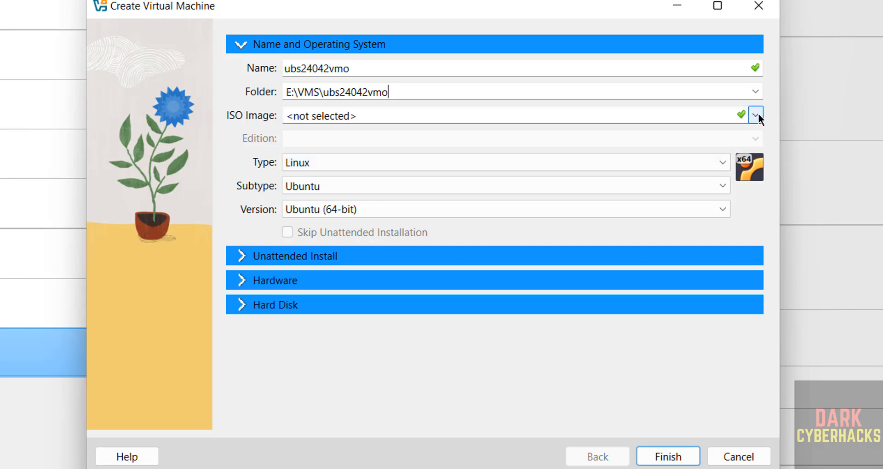
mouse_move(756, 116)
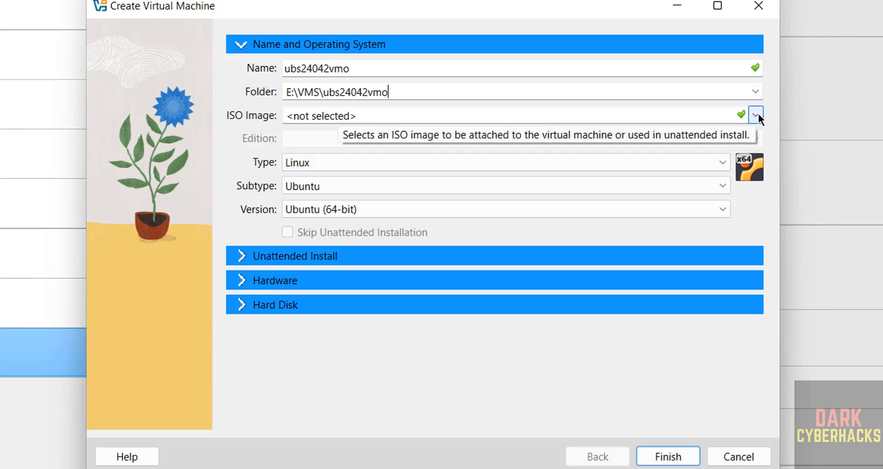
Choose ubuntu-24.04.2-live-server-amd64.iso from Downloads as the VM's ISO image
click(755, 115)
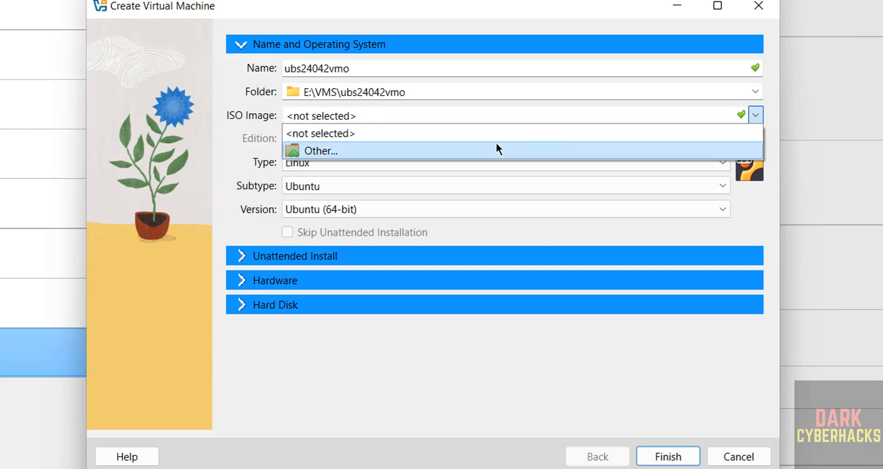
click(321, 150)
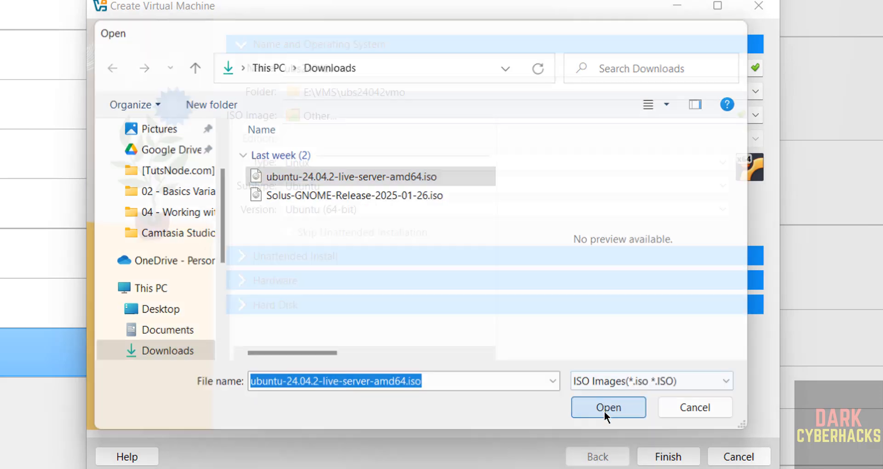
click(608, 407)
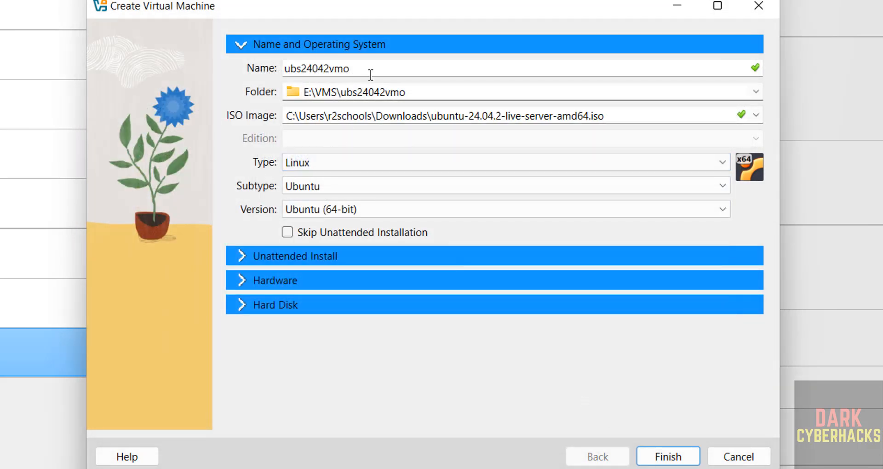
Enable Skip Unattended Installation for the ubs24042vmo machine
click(504, 185)
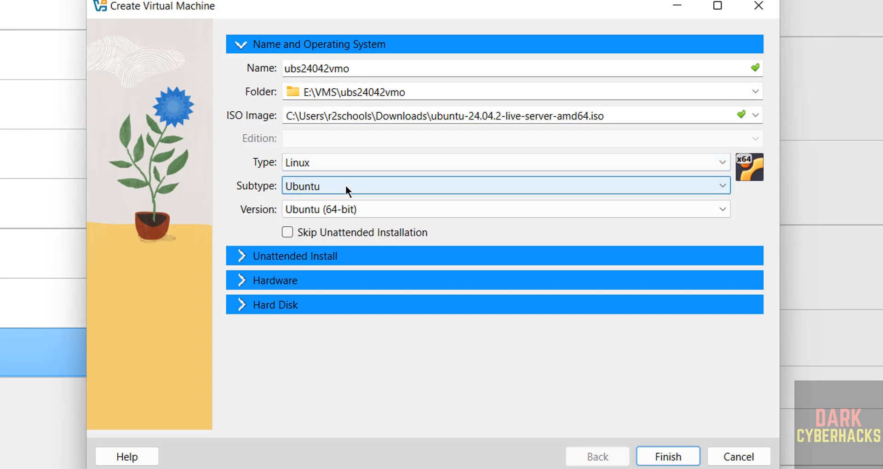
mouse_move(335, 208)
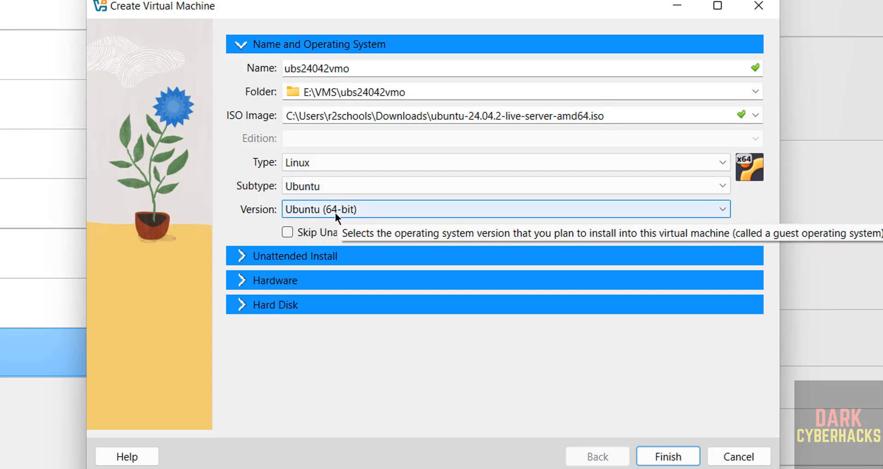
mouse_move(299, 237)
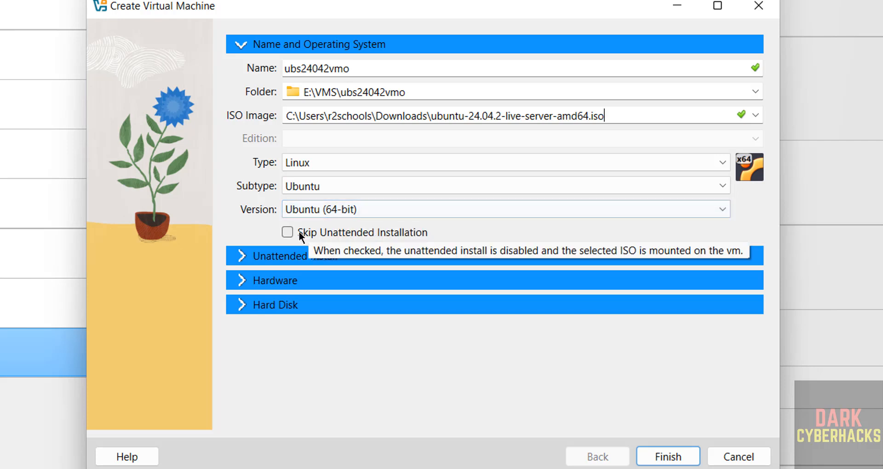
click(287, 232)
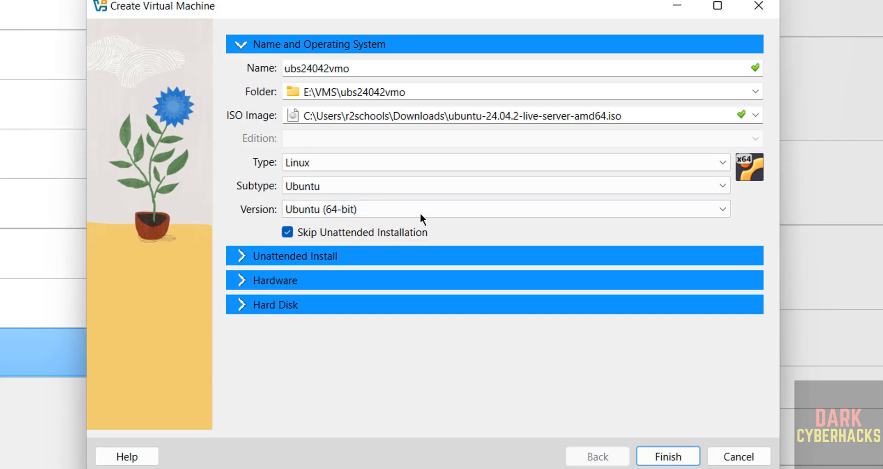
mouse_move(316, 264)
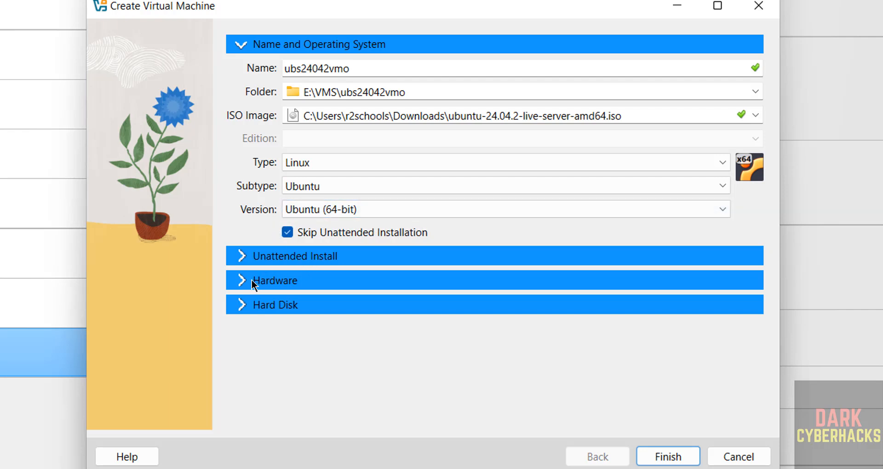
Set base memory to 4096 MB and the virtual hard disk size to 100 GB
click(274, 280)
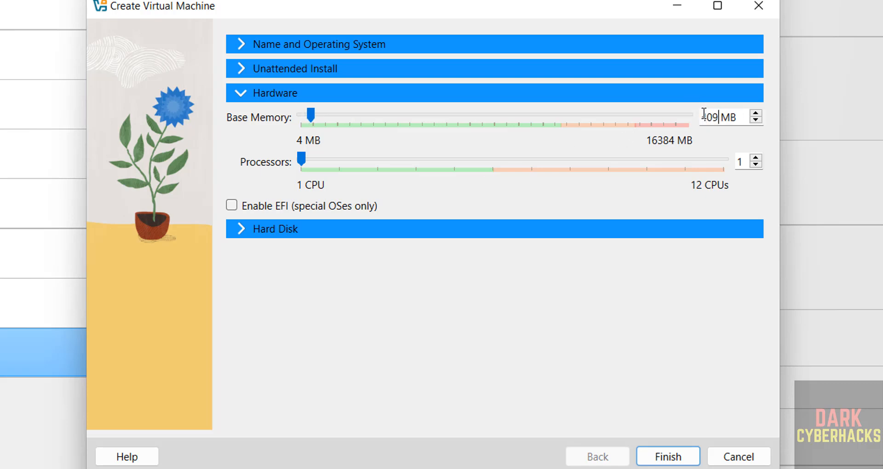
drag(311, 116, 398, 115)
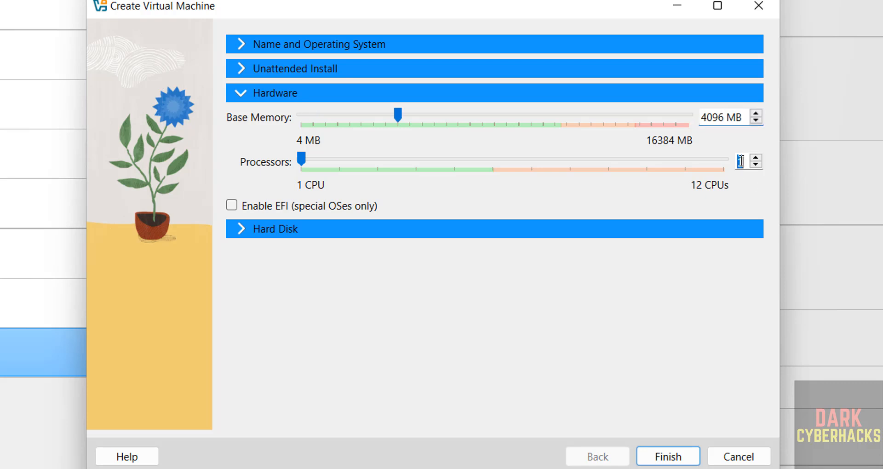
click(281, 229)
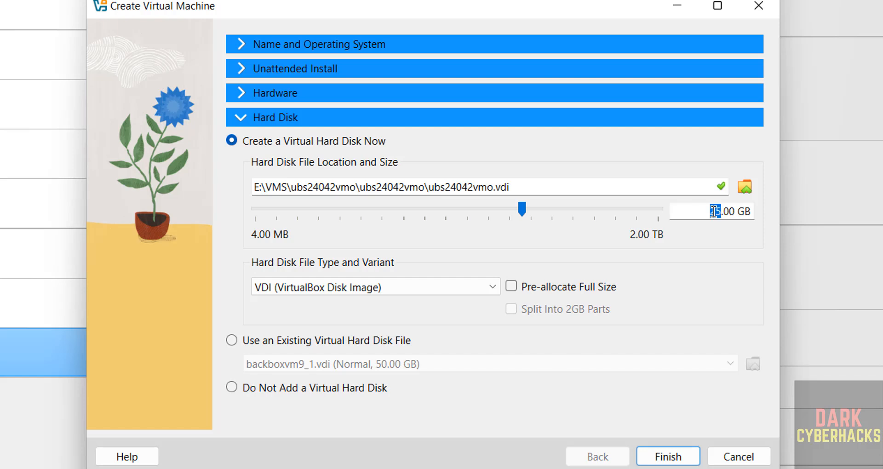
drag(521, 210, 634, 209)
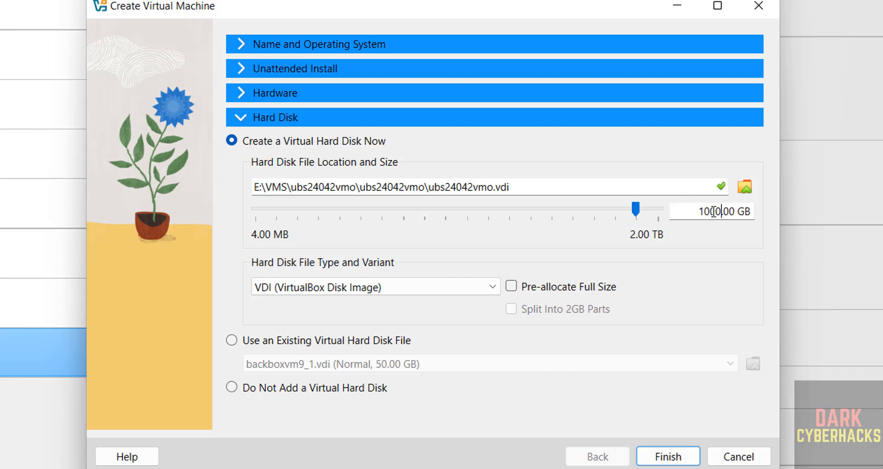
drag(634, 210, 566, 210)
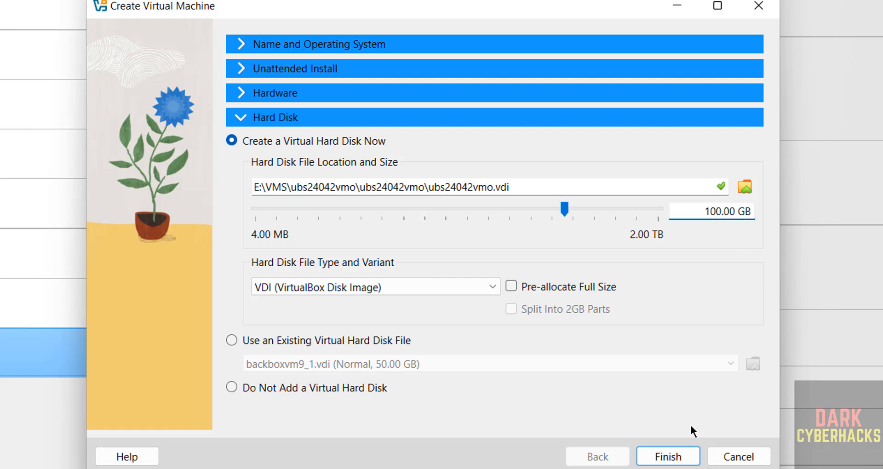
mouse_move(413, 81)
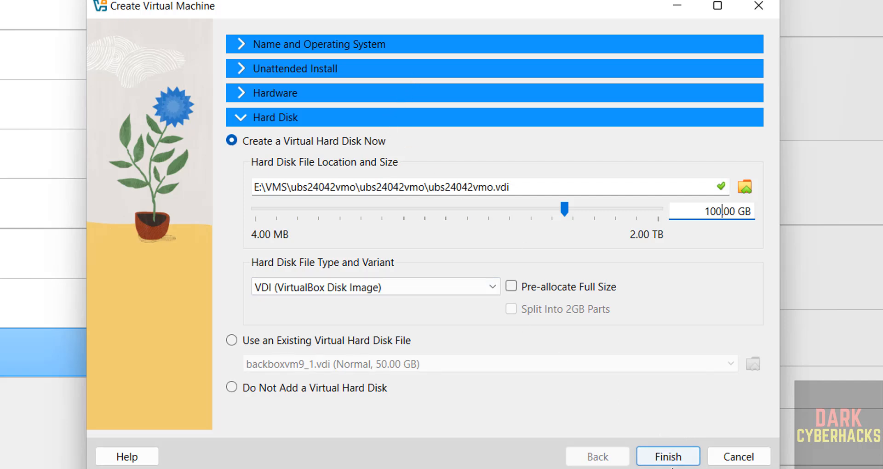
Finish the wizard, then view and close the ubs24042vmo entry's context menu
click(667, 456)
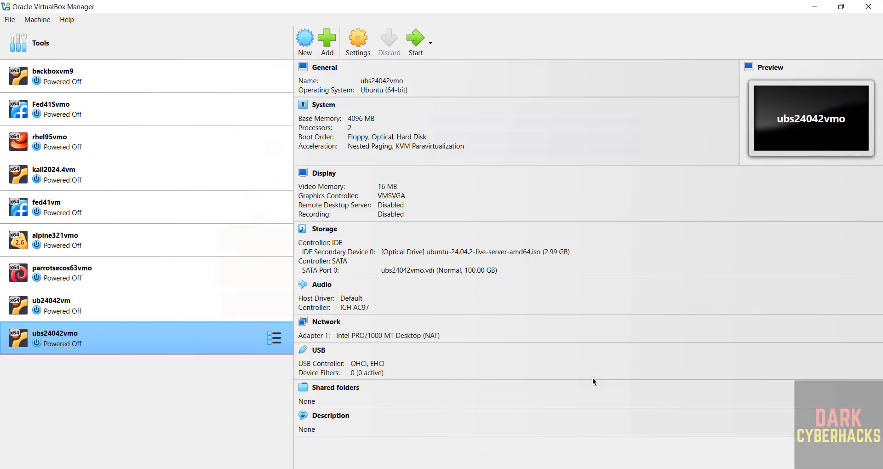
mouse_move(198, 427)
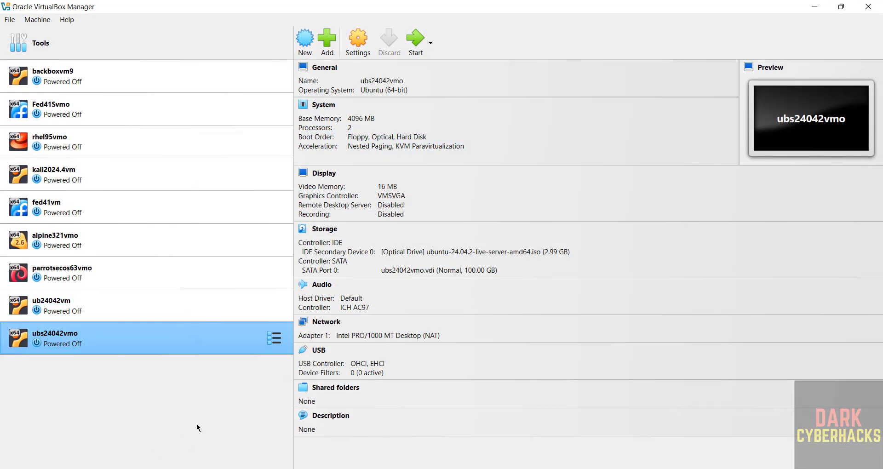
mouse_move(63, 343)
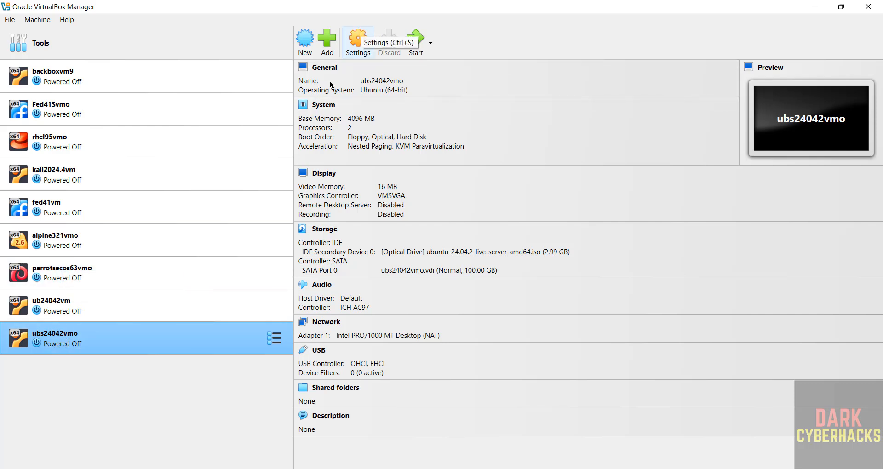
right_click(56, 338)
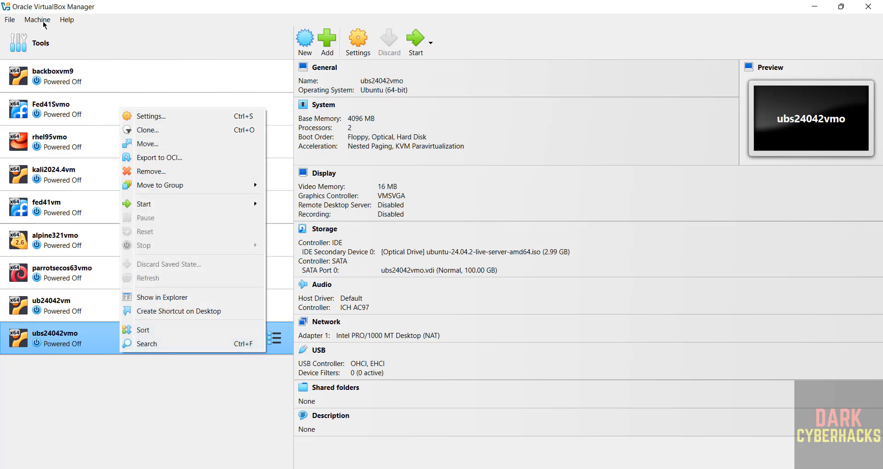
click(37, 19)
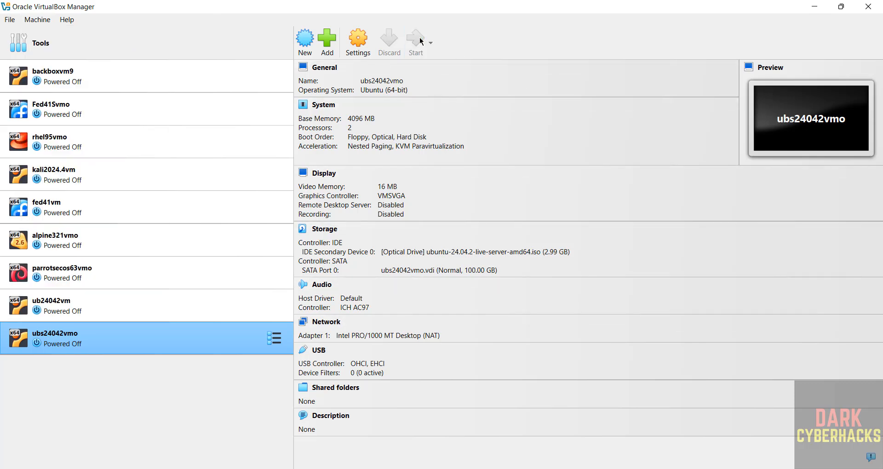
Power on the ubs24042vmo virtual machine from the VirtualBox toolbar
click(415, 40)
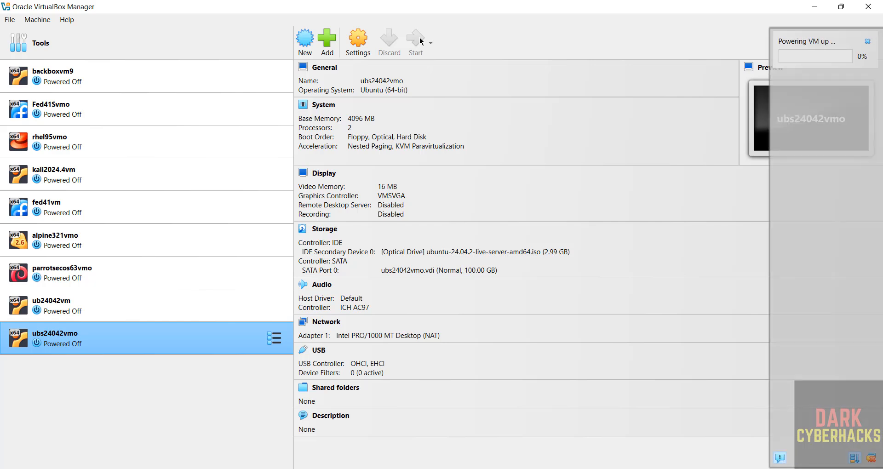
mouse_move(792, 152)
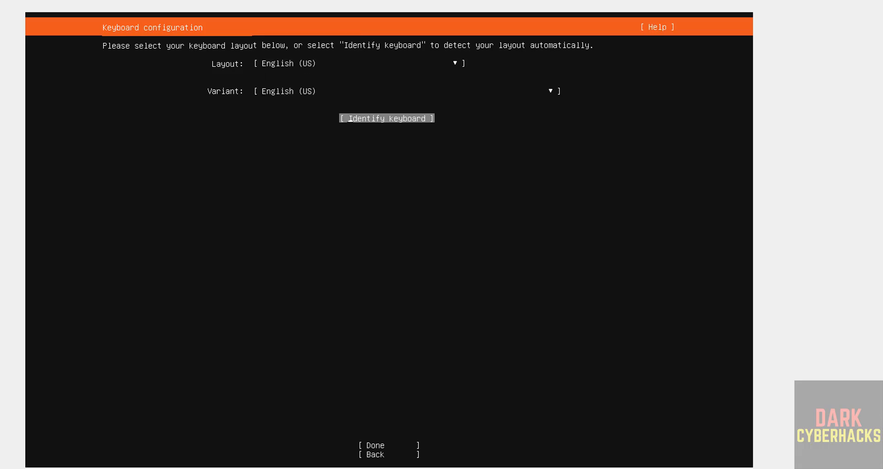
Accept the English (US) keyboard layout and choose the full Ubuntu Server install
click(373, 445)
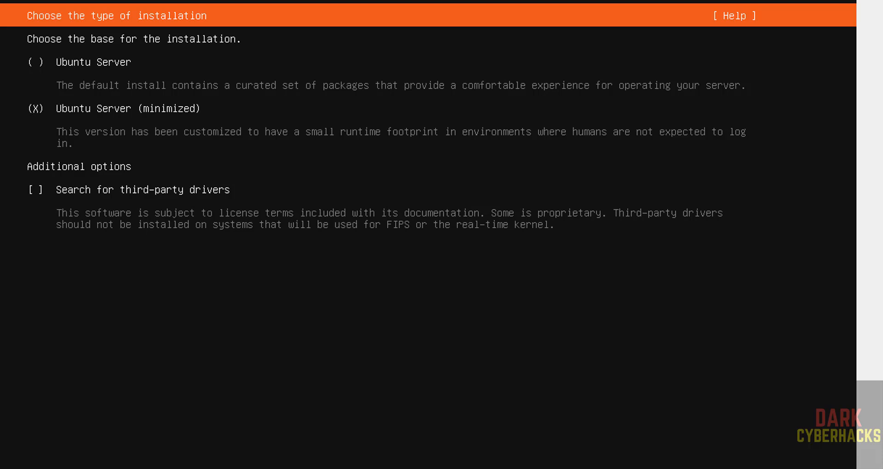
click(34, 61)
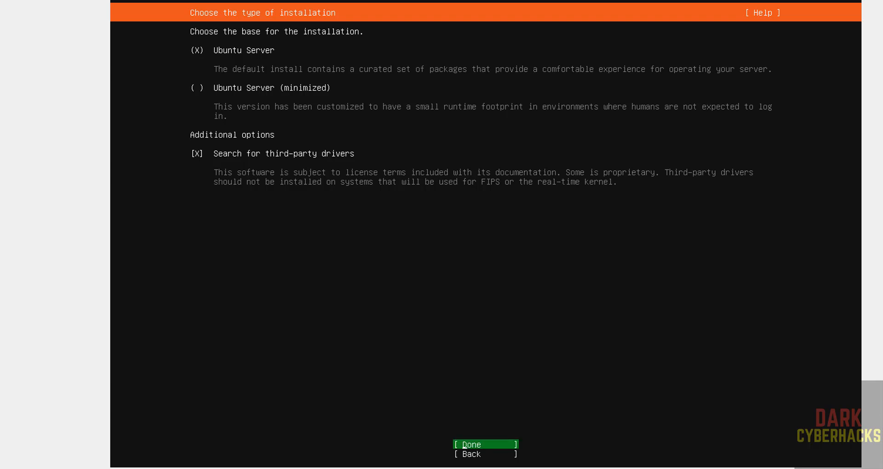
Confirm installation type, network, no proxy, and the tested archive mirror
click(470, 444)
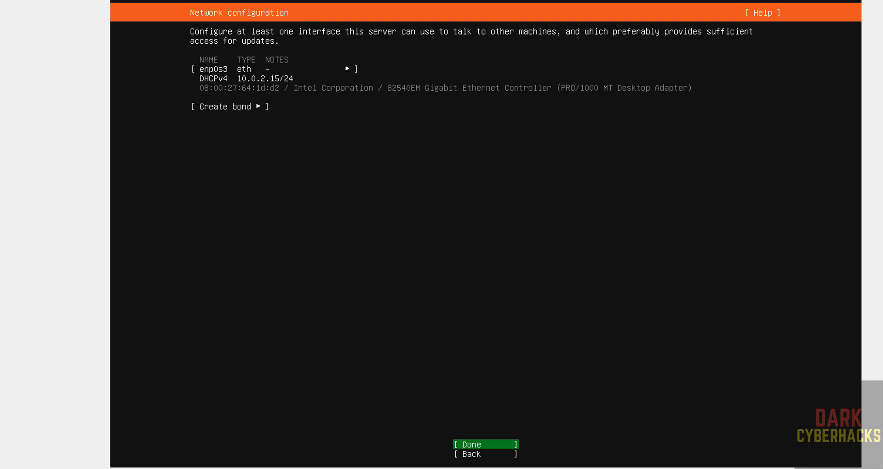
click(470, 444)
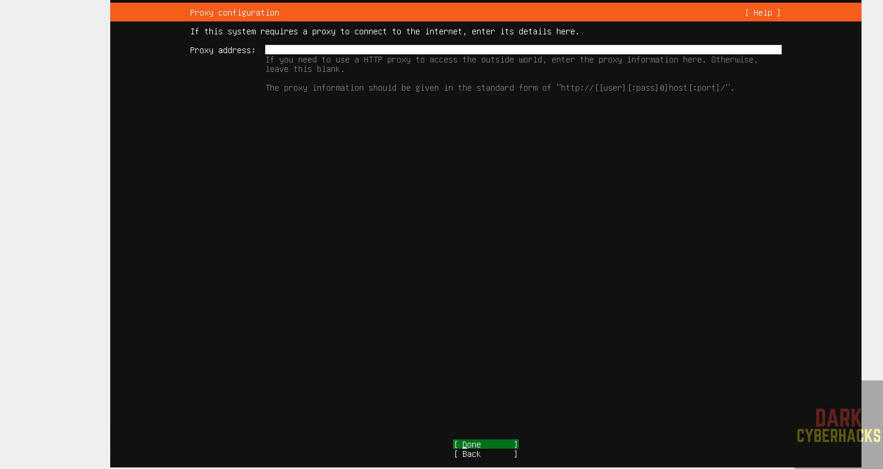
click(470, 445)
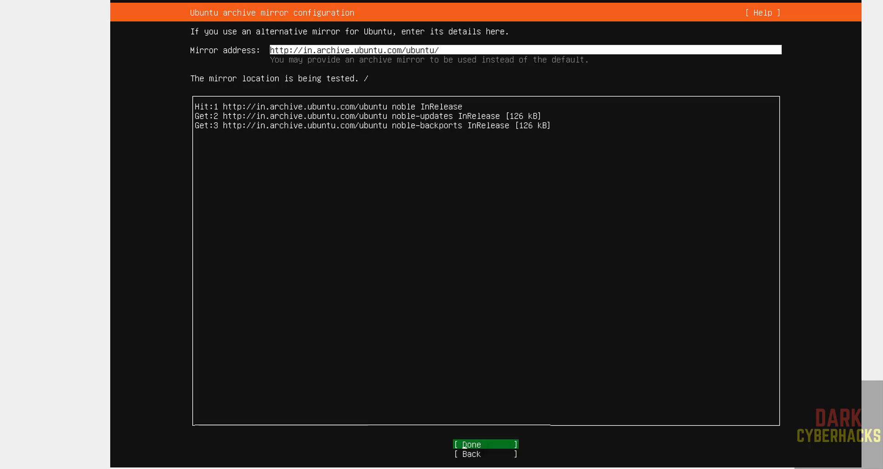
click(485, 444)
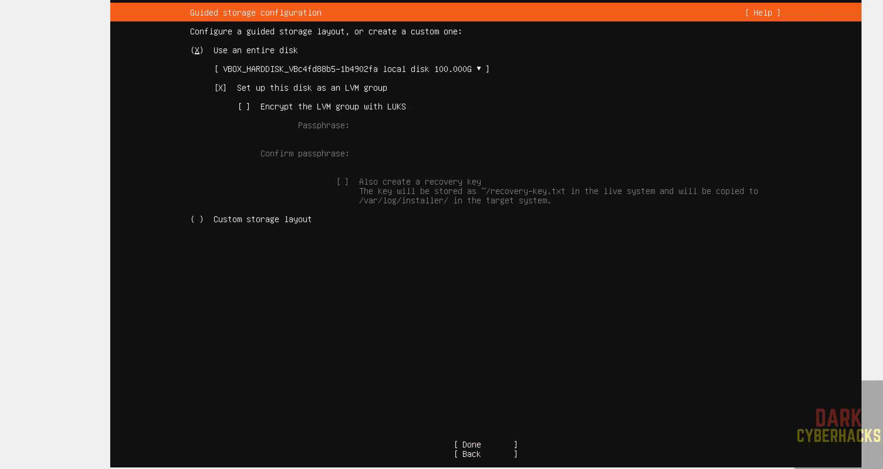
Accept the whole 100 GB disk LVM layout and confirm wiping the disk
click(350, 68)
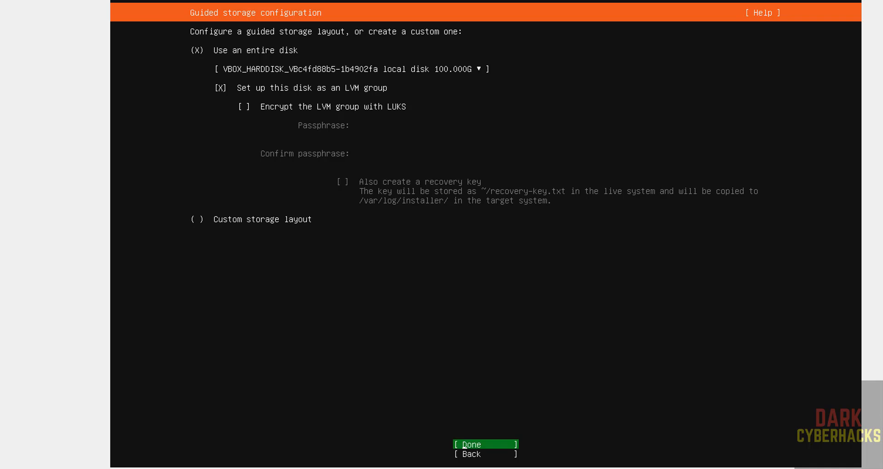
click(470, 444)
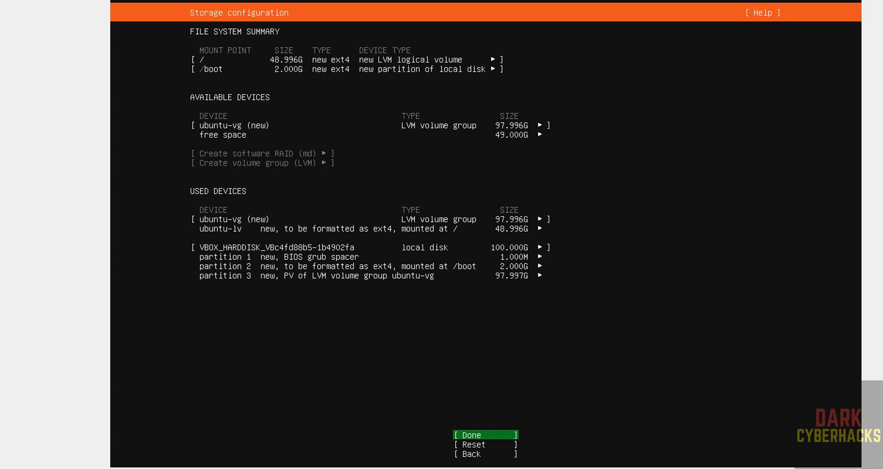
click(471, 434)
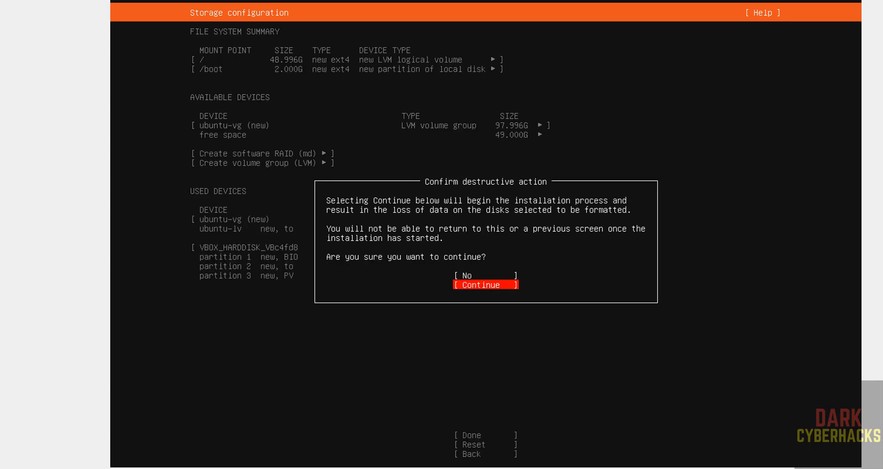
click(479, 284)
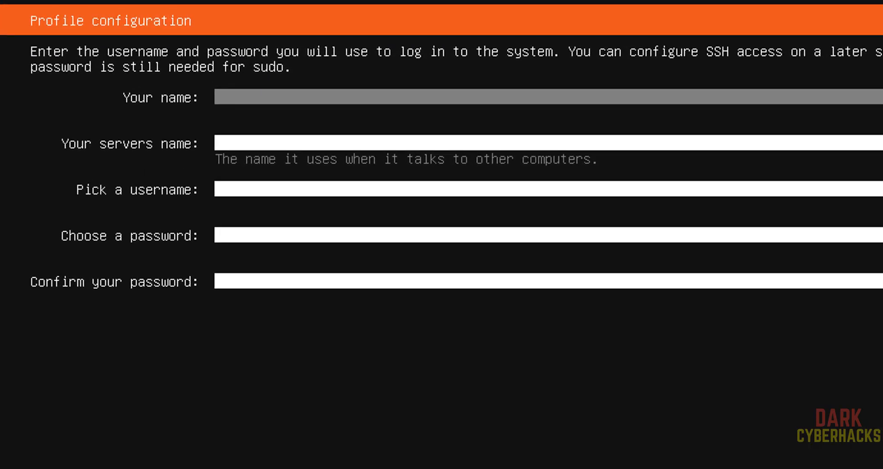
Enter the profile name, server name ubs24042vm, username r2schools and password
text(r2sh)
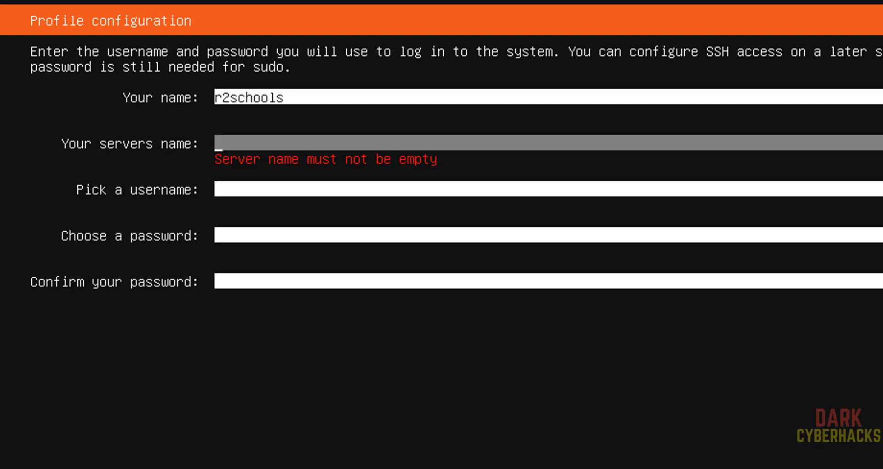
text(ub)
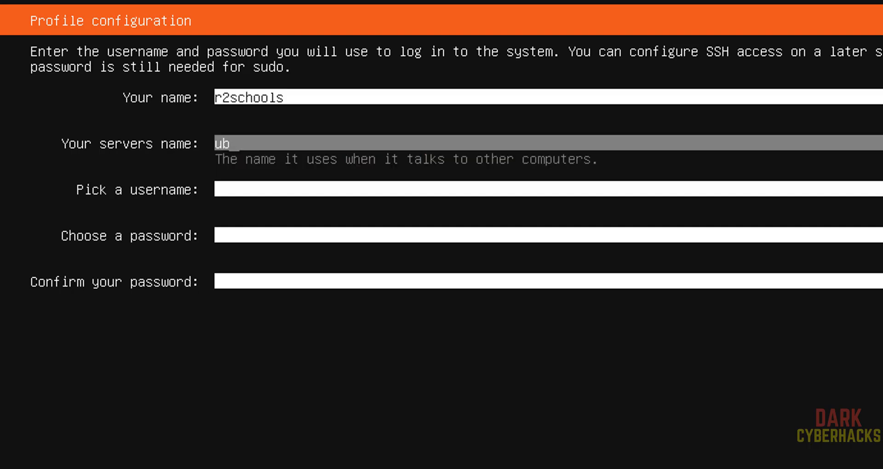
text(s24042vm)
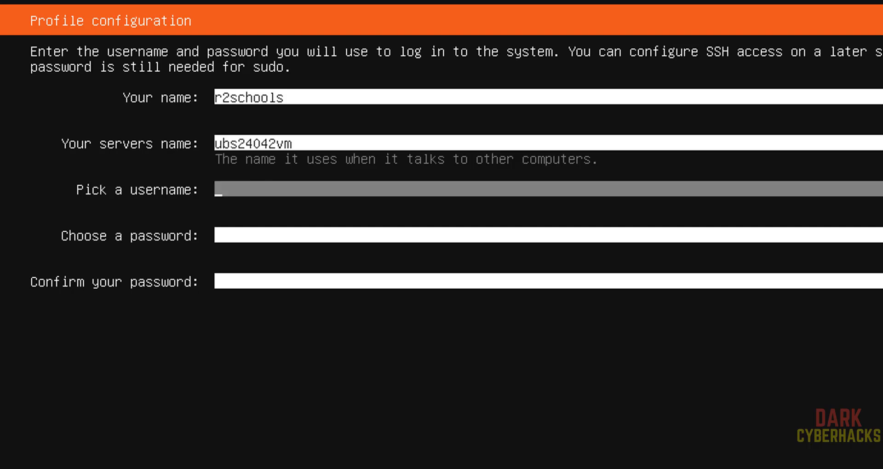
text(r2scho)
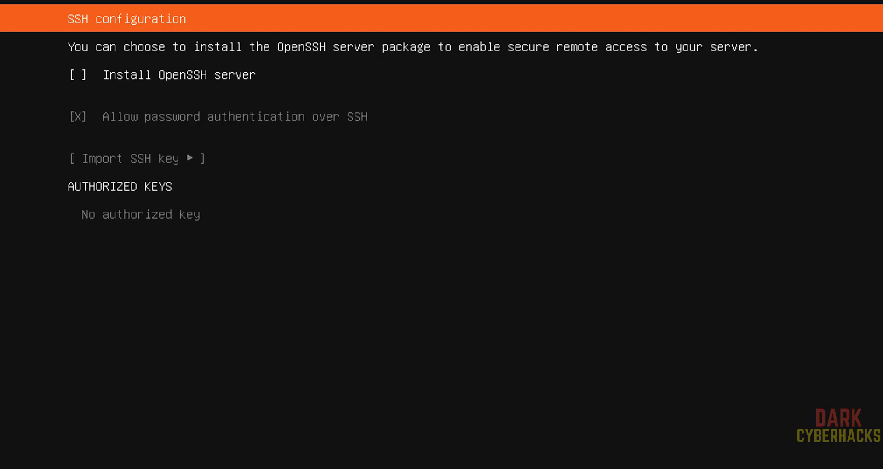
Enable OpenSSH server, leave powershell and all featured snaps unselected, and begin installing
click(77, 75)
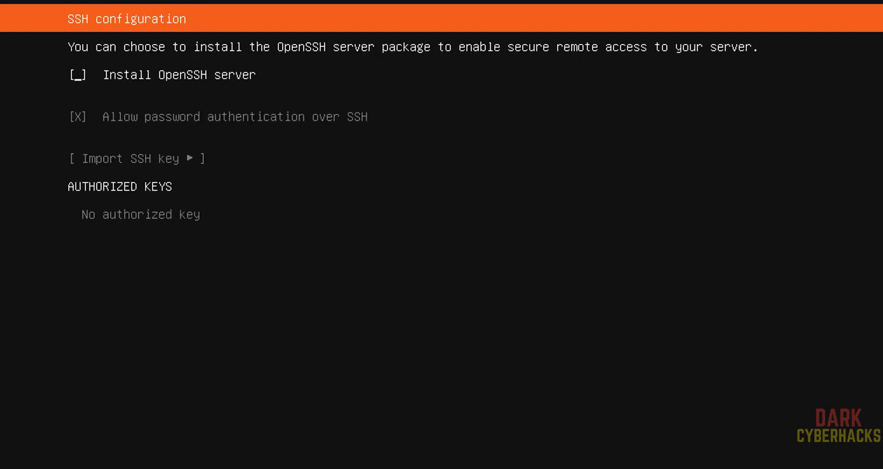
click(77, 75)
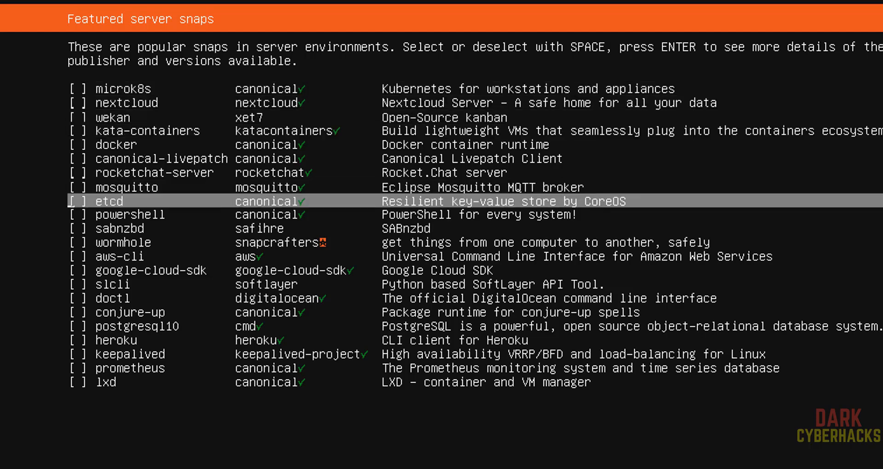
key(Down)
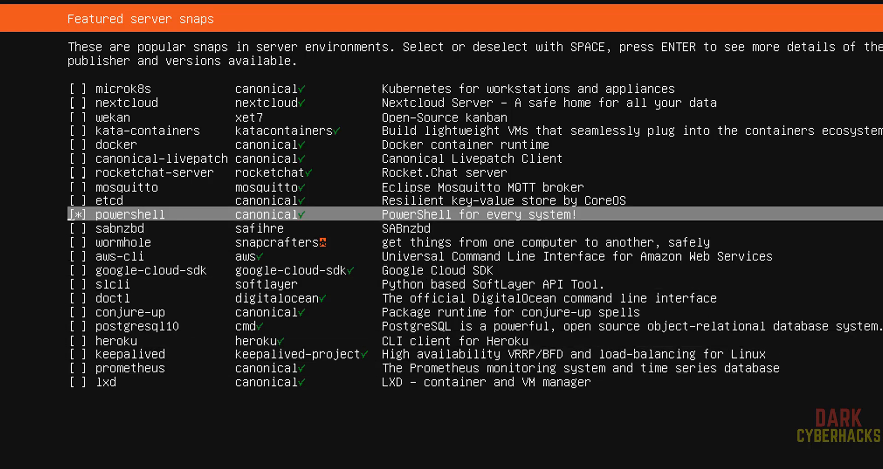
key(space)
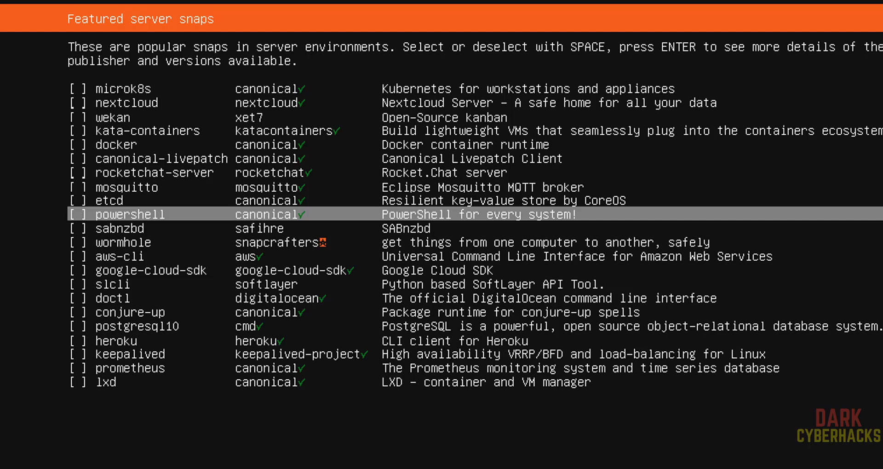
key(Up)
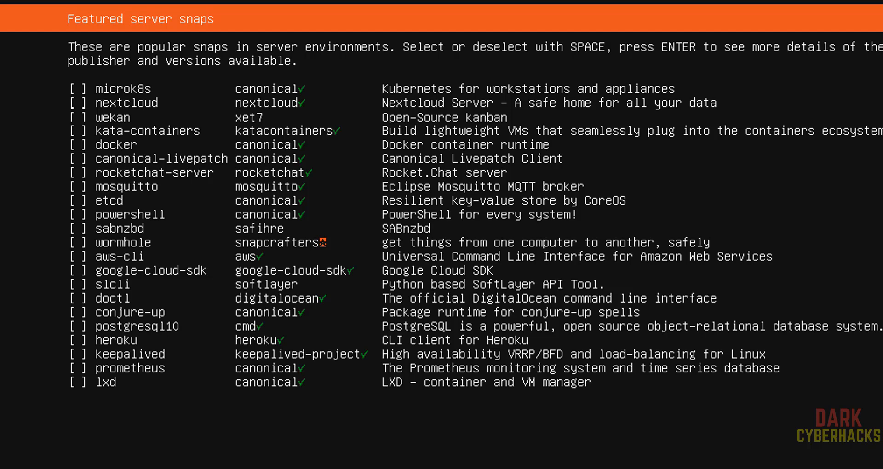
key(enter)
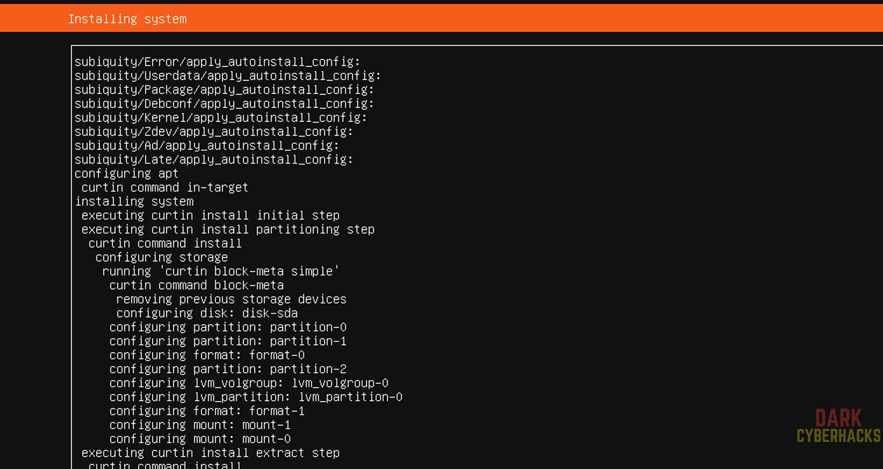
Wait for 'Installation complete!' and reboot the newly installed system
scroll(down, 3)
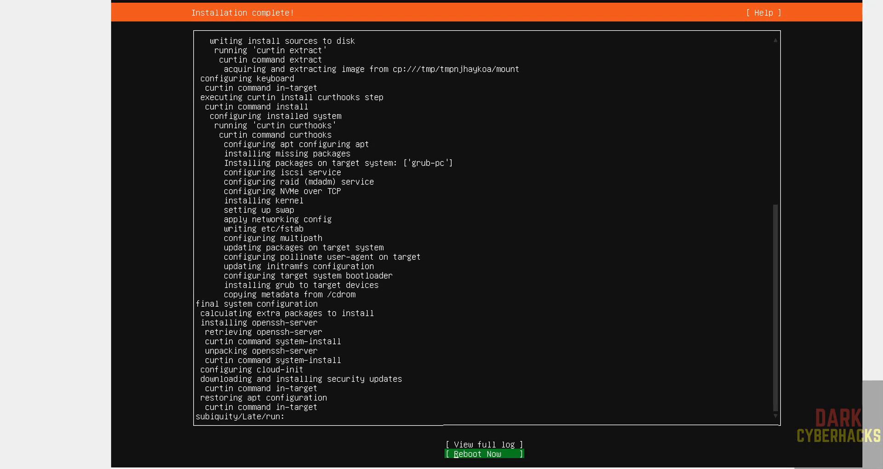
click(483, 454)
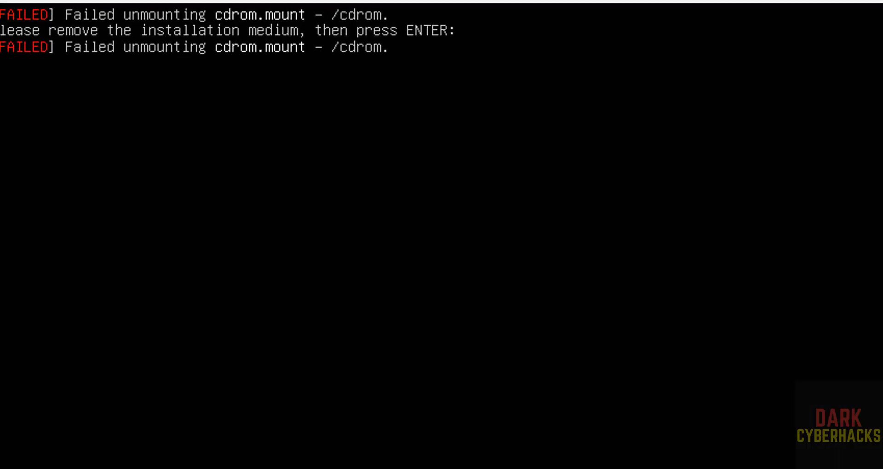
Dismiss the remove-medium prompt and verify the VM's optical drive is empty
key(enter)
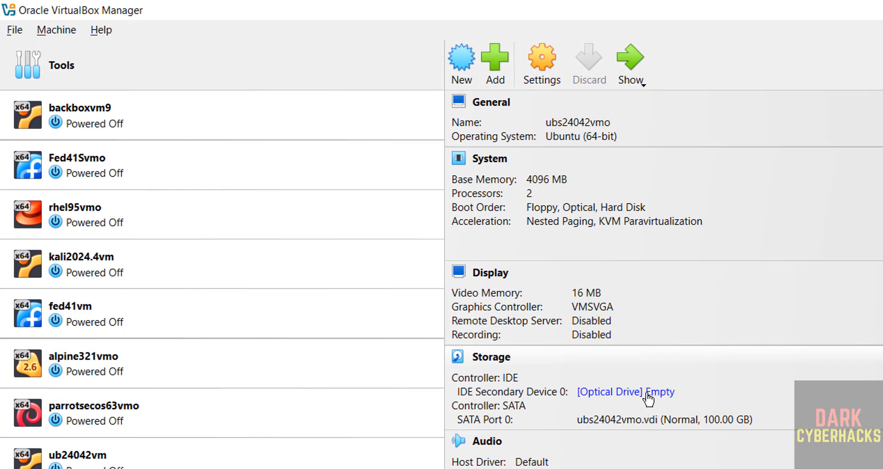
mouse_move(532, 411)
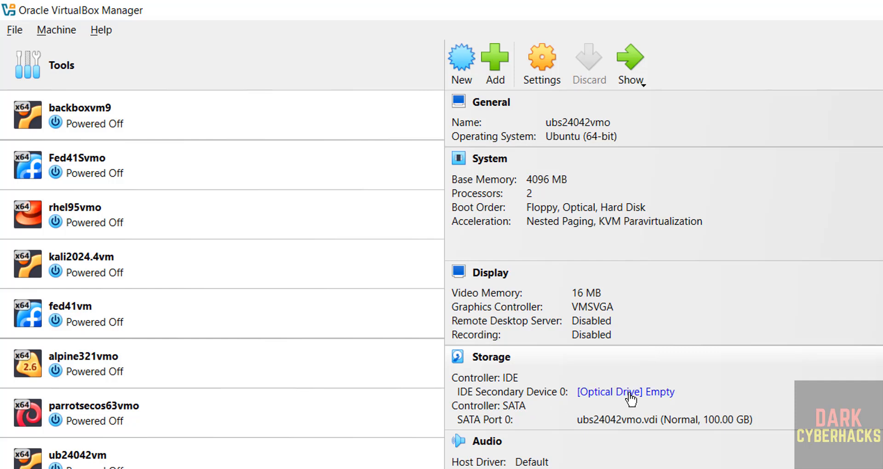
click(624, 392)
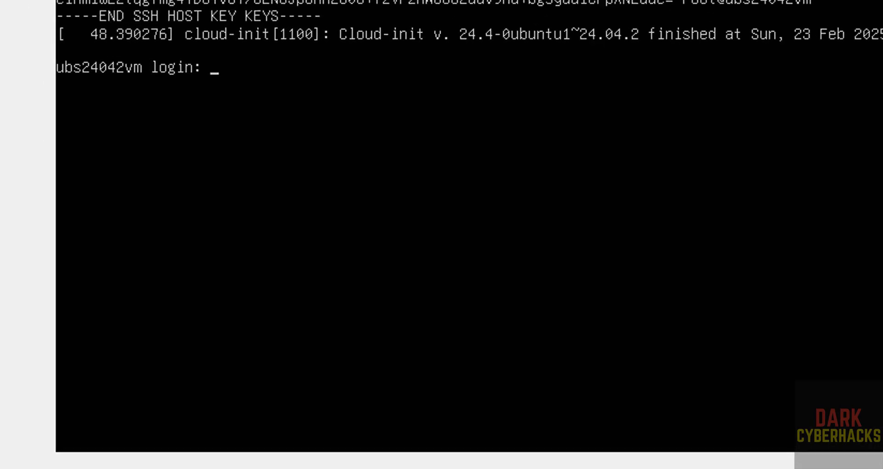
Log in as r2schools and display /etc/os-release showing Ubuntu 24.04.2 LTS
text(r)
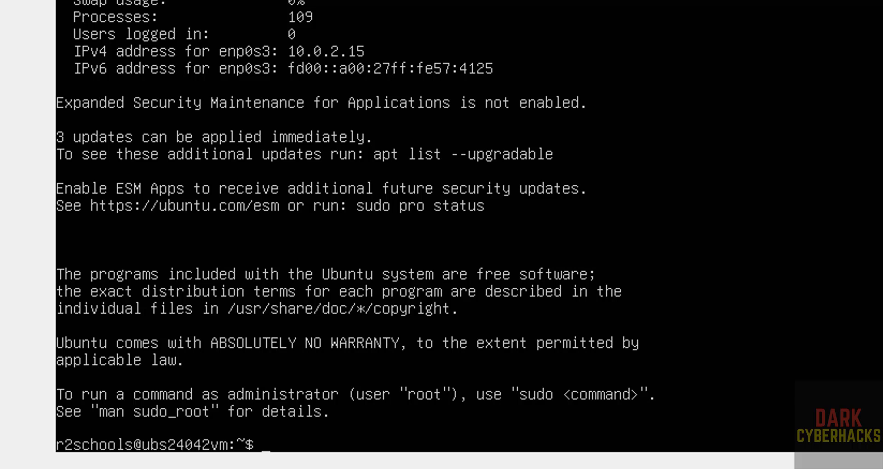
text(more .)
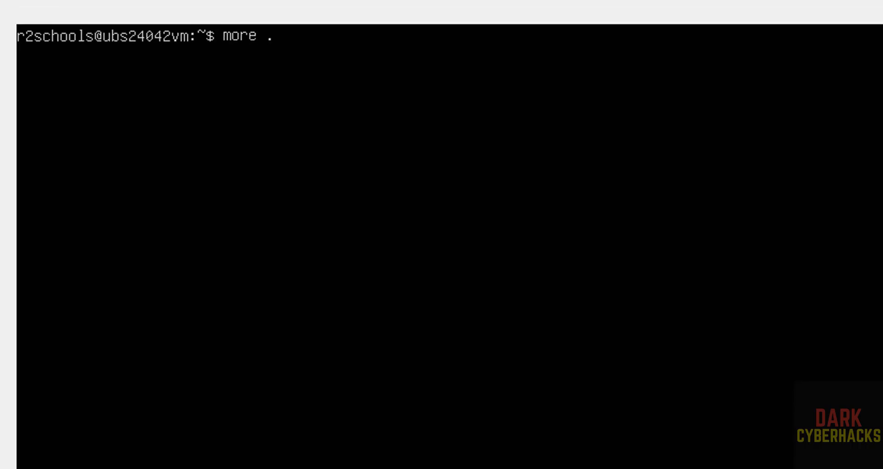
text(/etc/os-release)
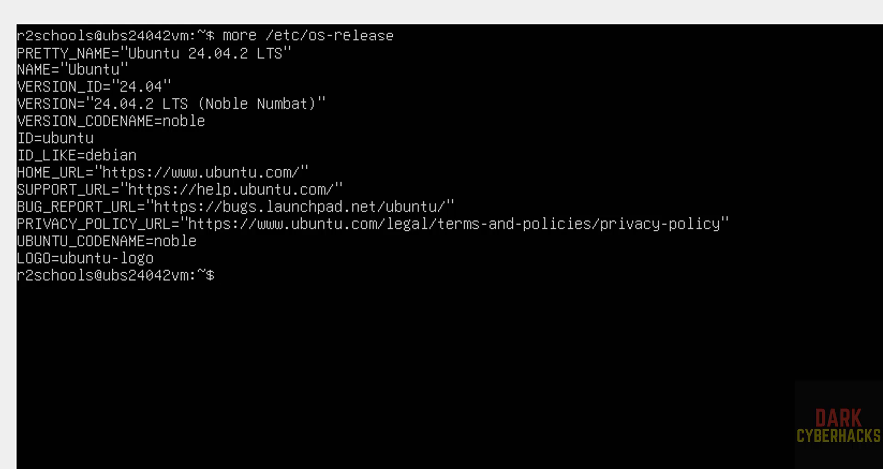
Run sudo apt update && sudo apt upgrade and confirm upgrading the 3 packages
text(s)
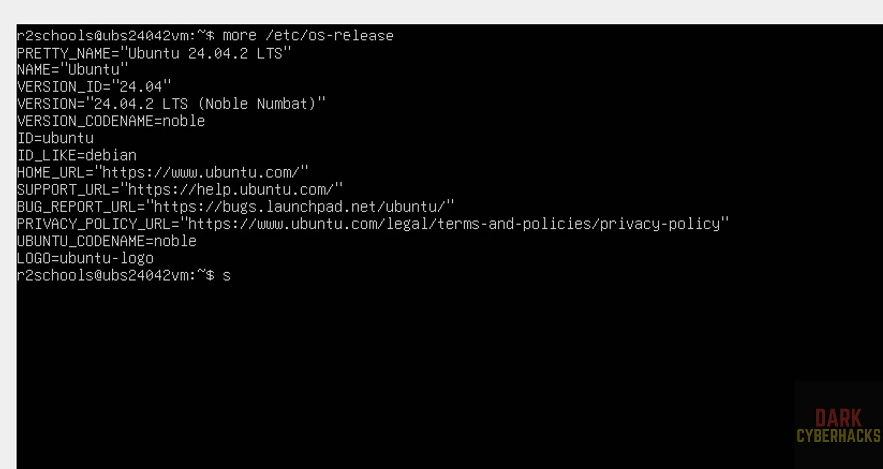
text(udo apt up)
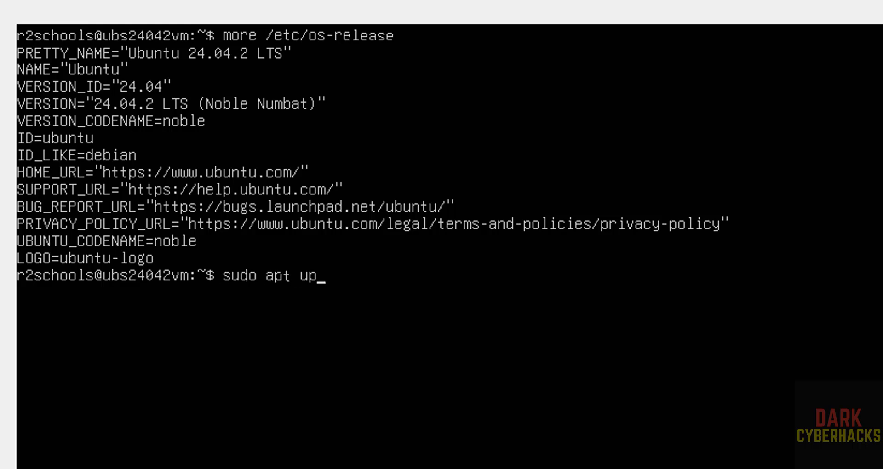
text(date &&)
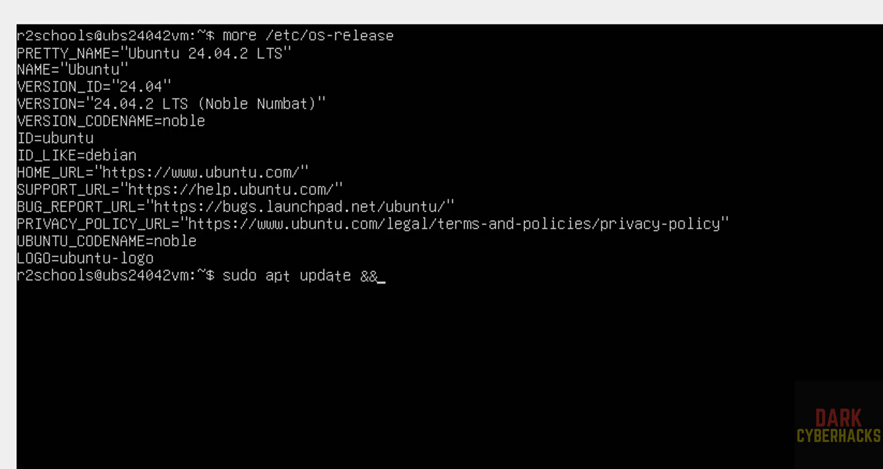
text(sudo apt upgrade)
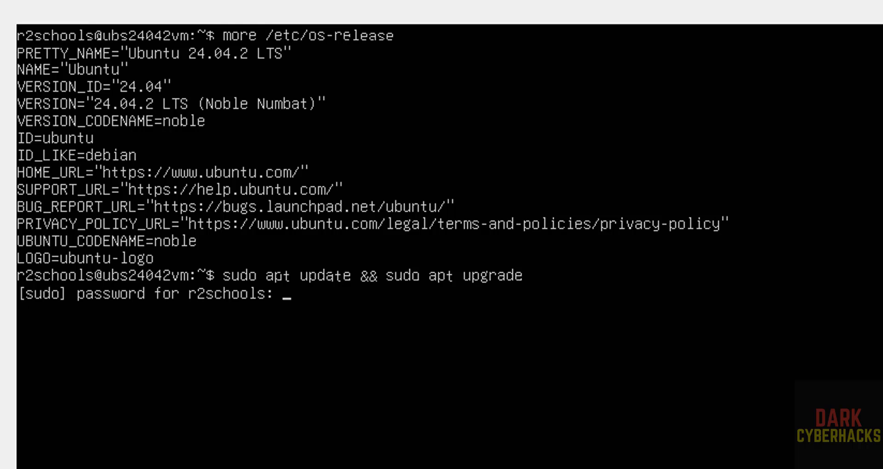
text(you want to continue? [Y/n] y)
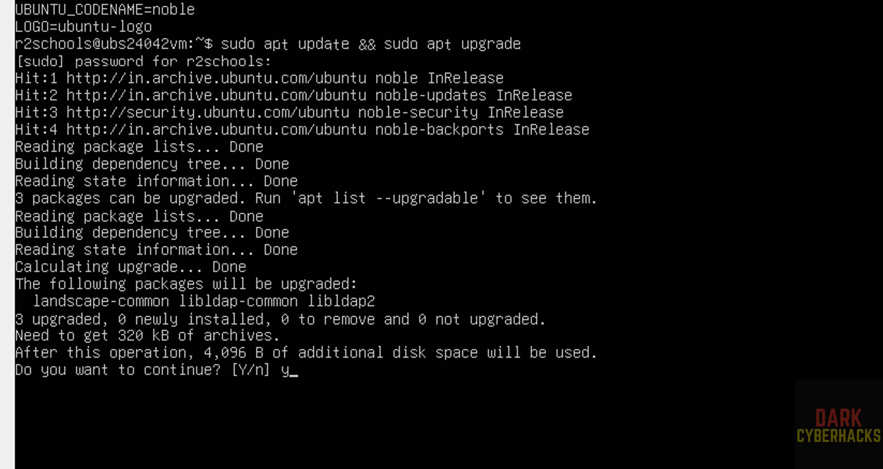
key(Return)
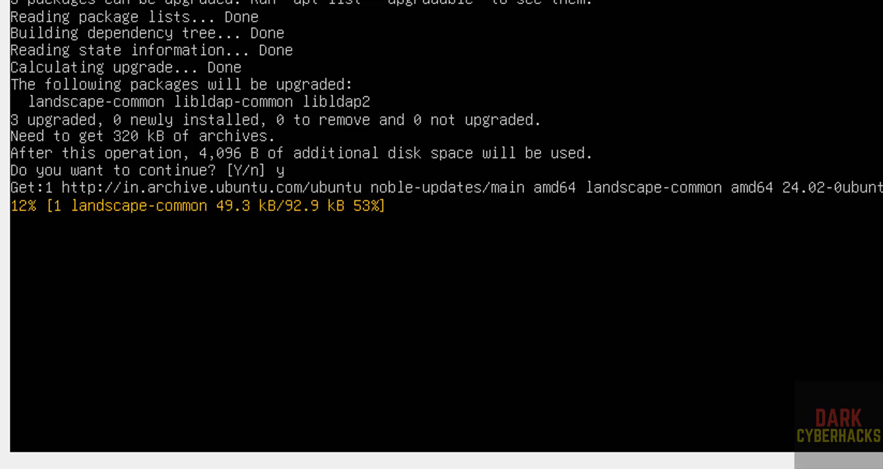